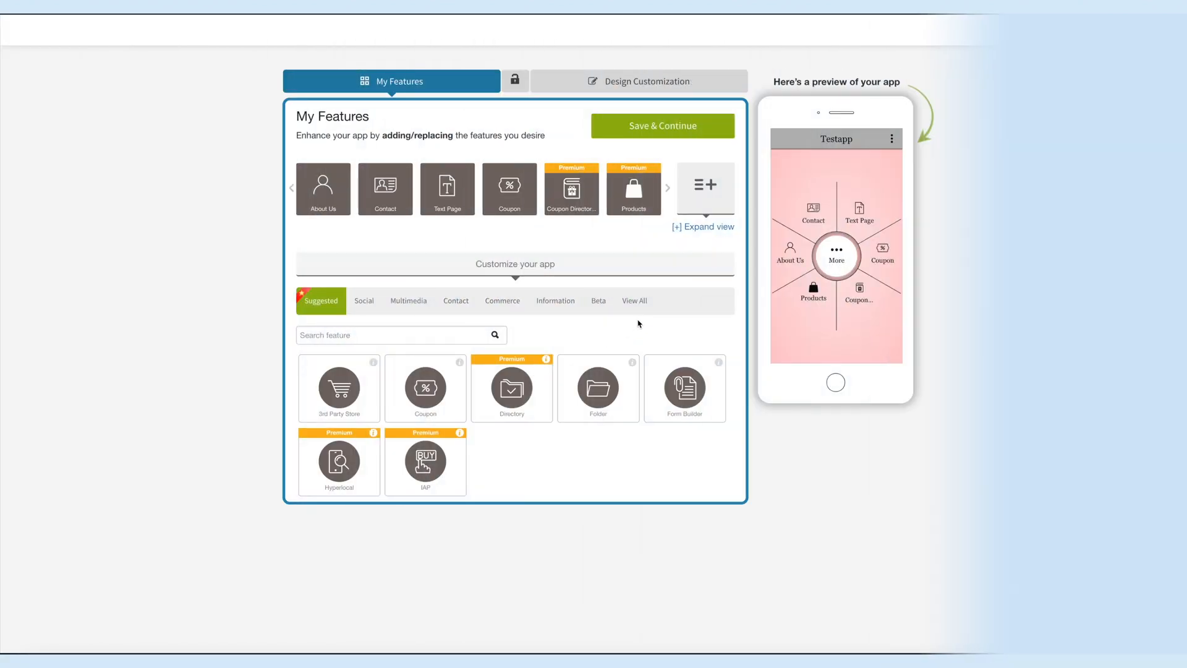
Step: Search all features for 'Google class', add its tile, and open the page's icon choices
left_click(634, 301)
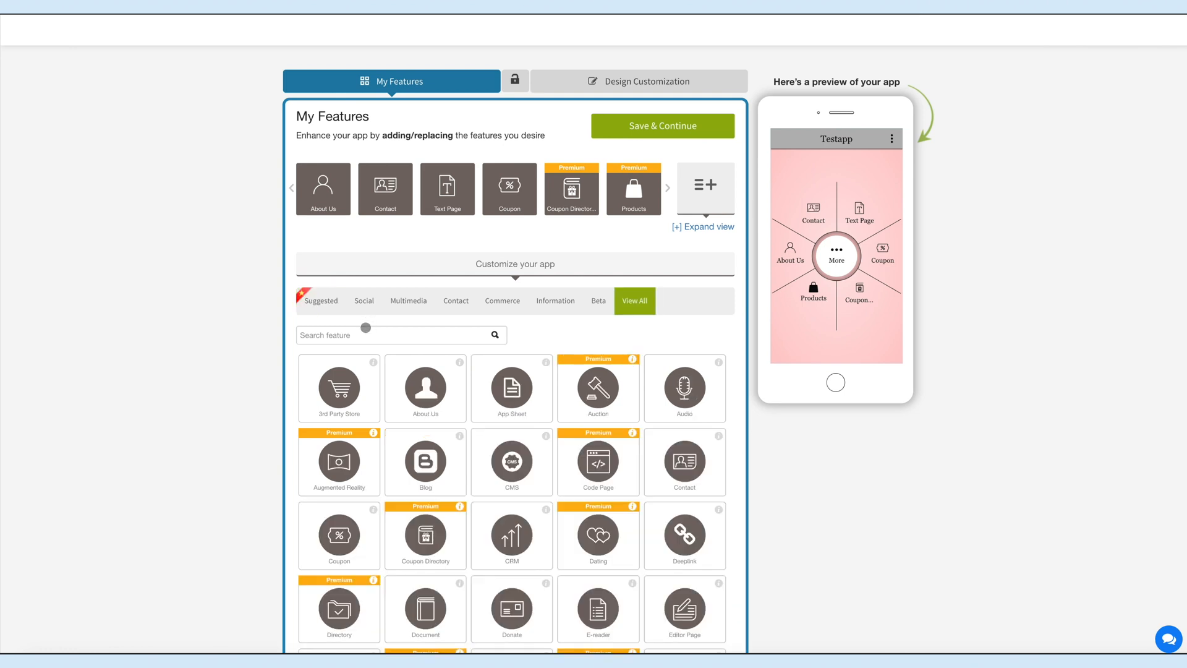
type("Google class")
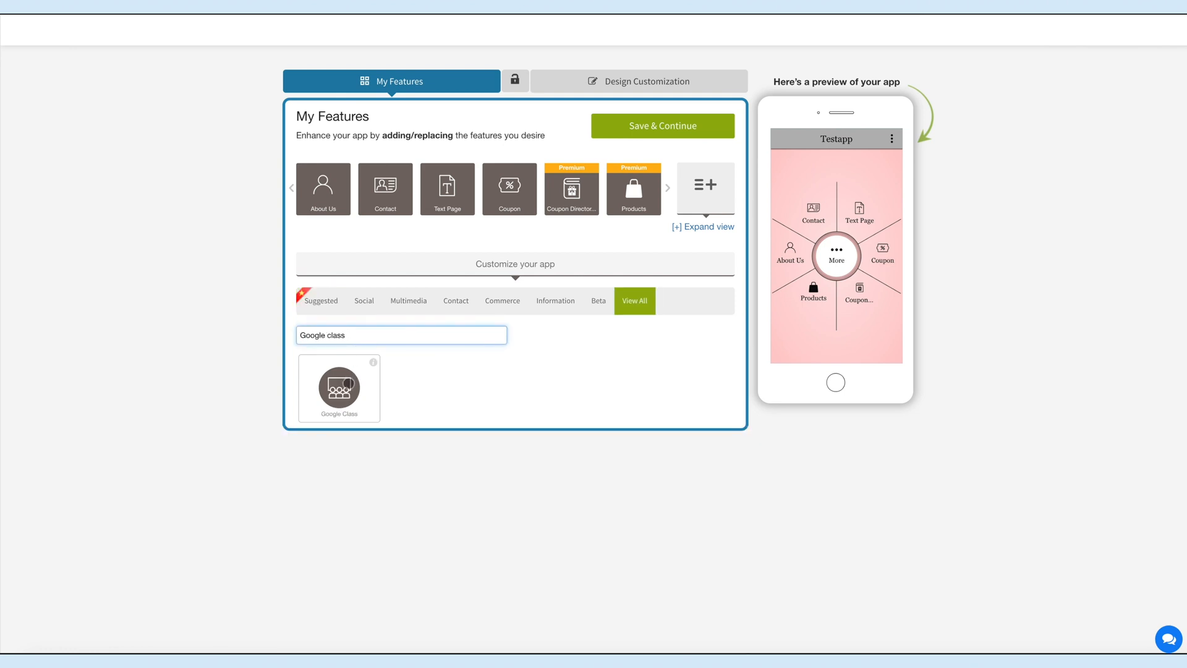
left_click(339, 388)
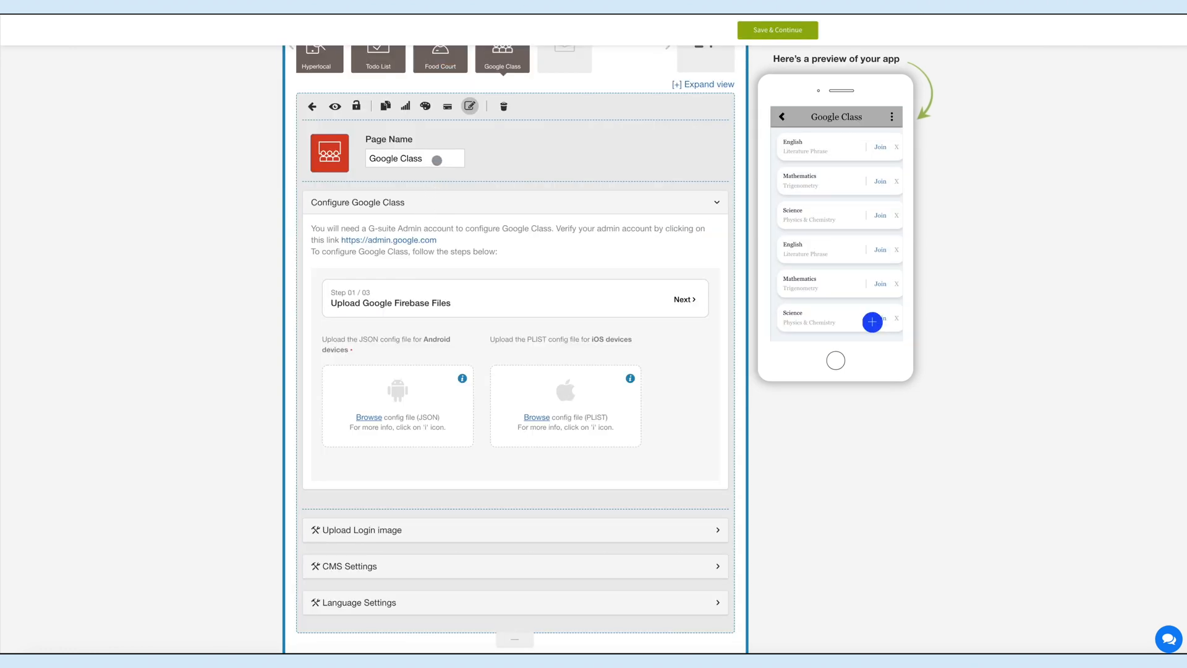
left_click(408, 158)
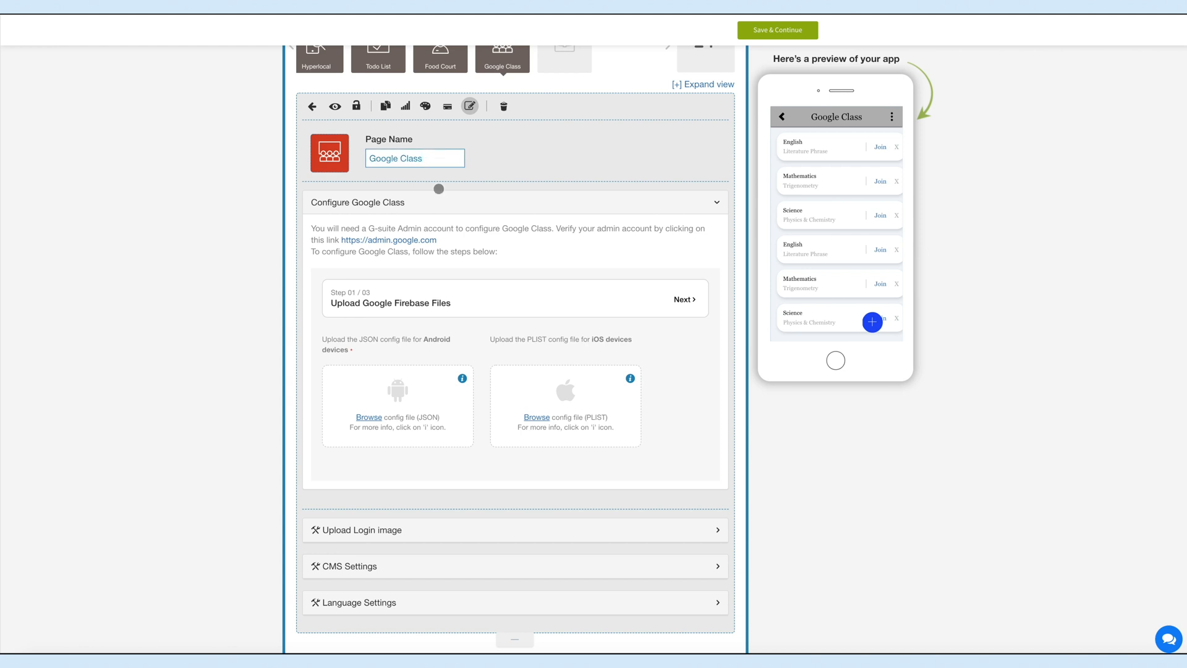
left_click(329, 152)
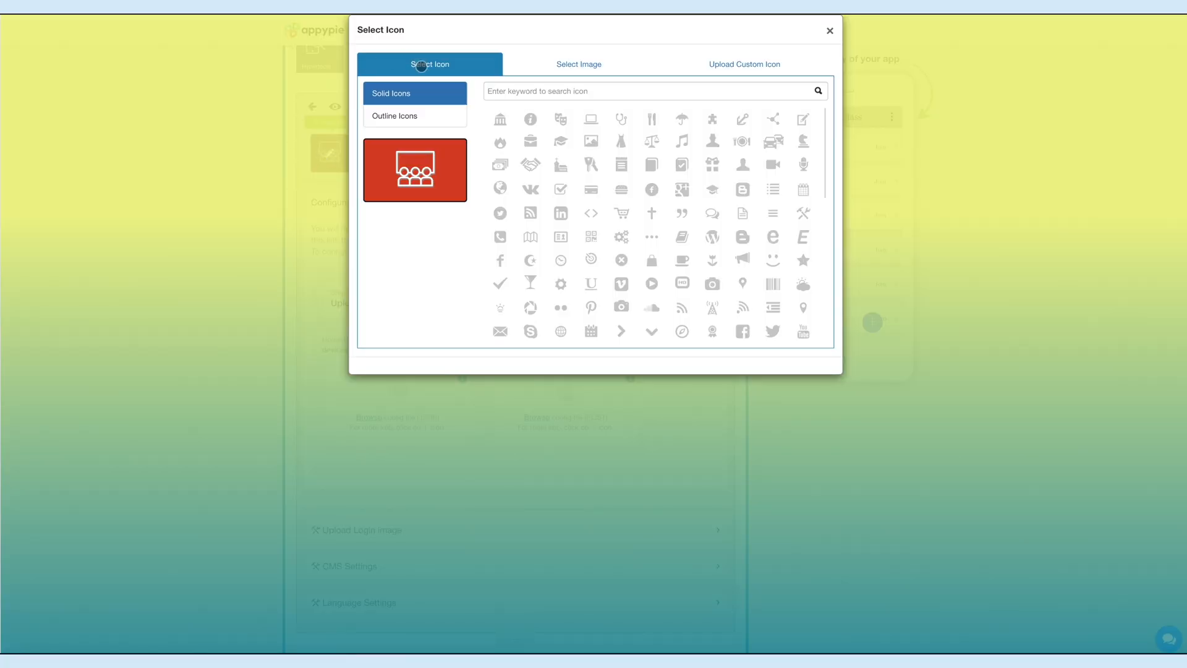
left_click(395, 116)
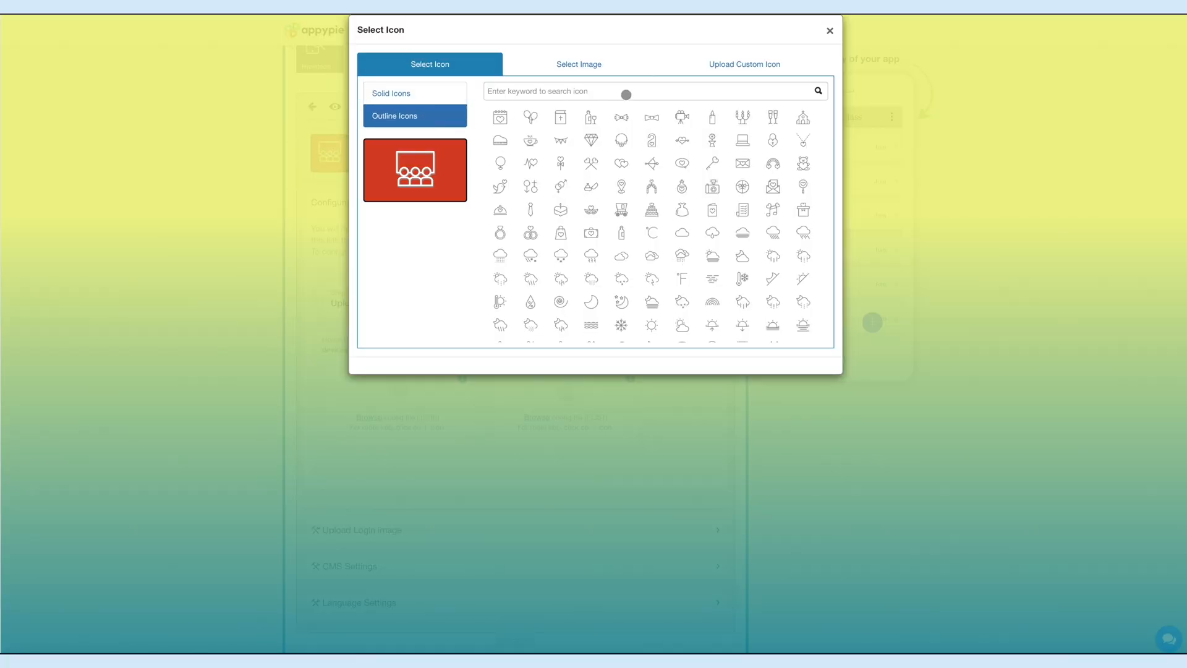
left_click(579, 63)
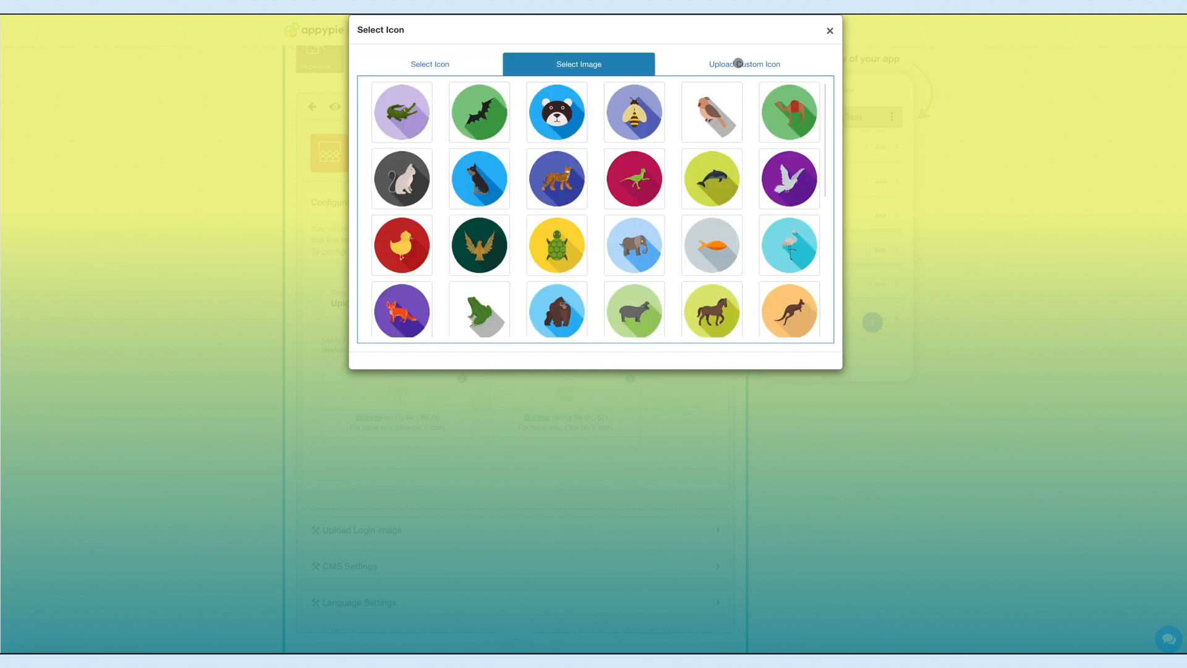
left_click(744, 64)
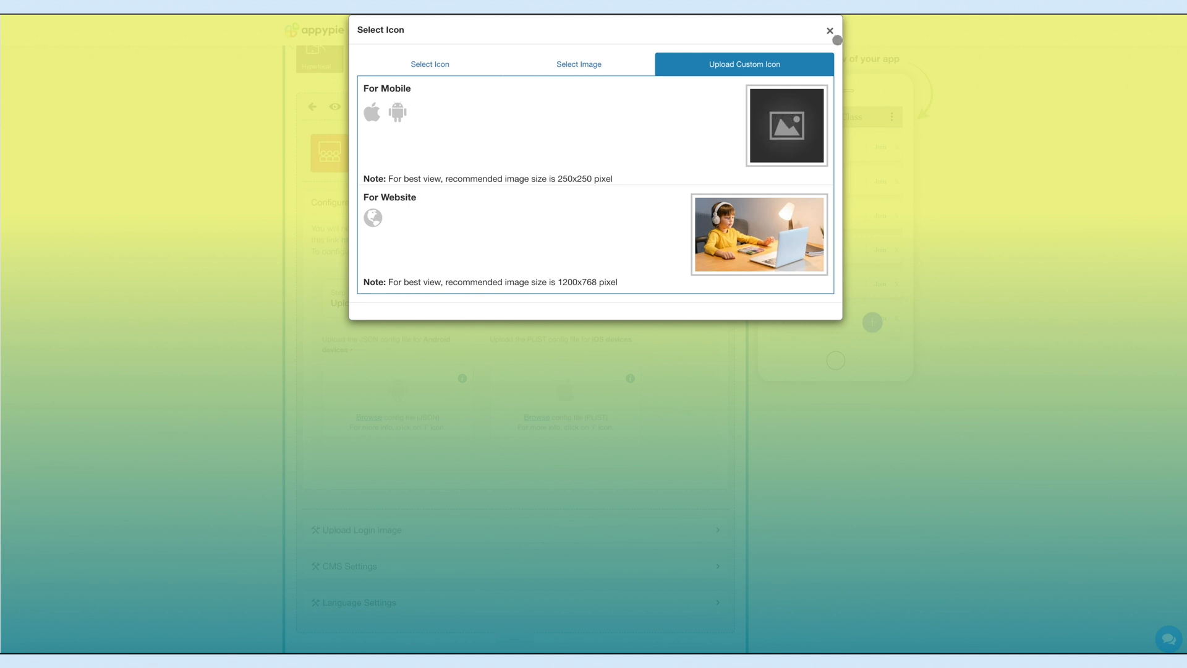
left_click(829, 30)
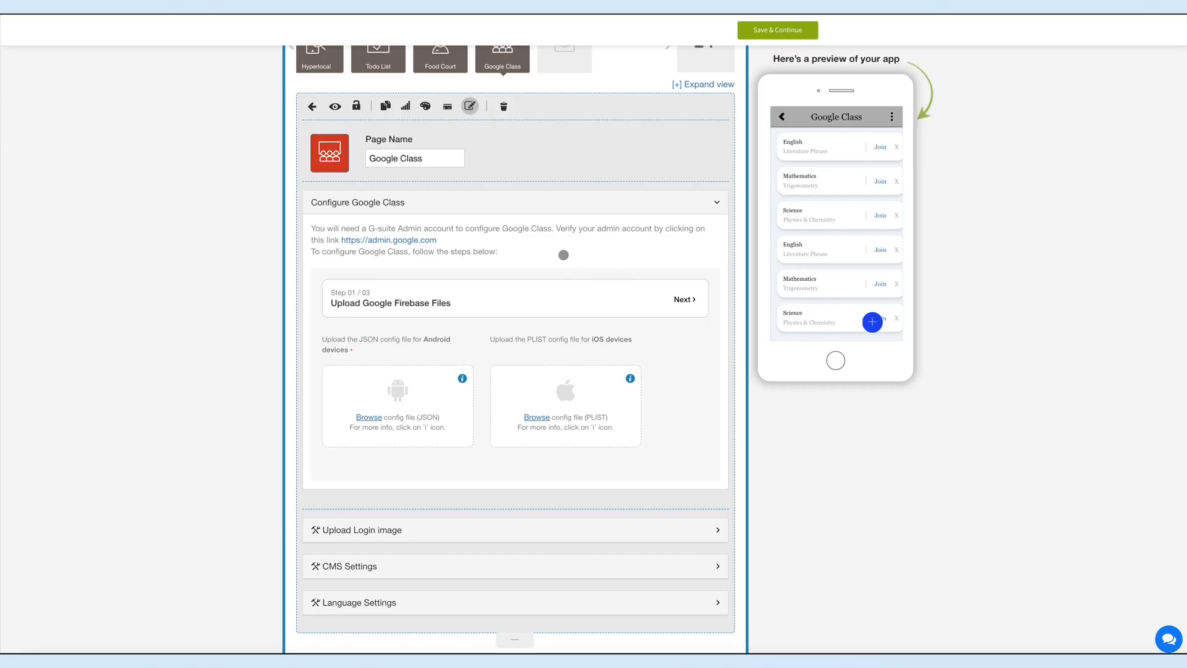
mouse_move(495, 239)
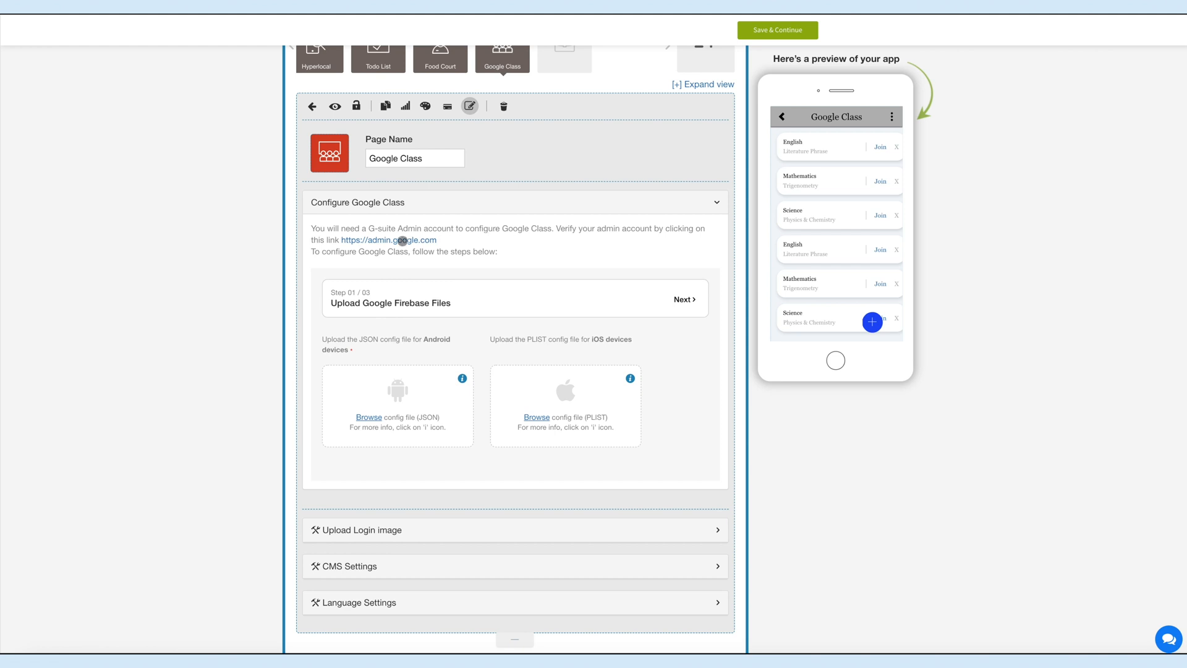
left_click(403, 240)
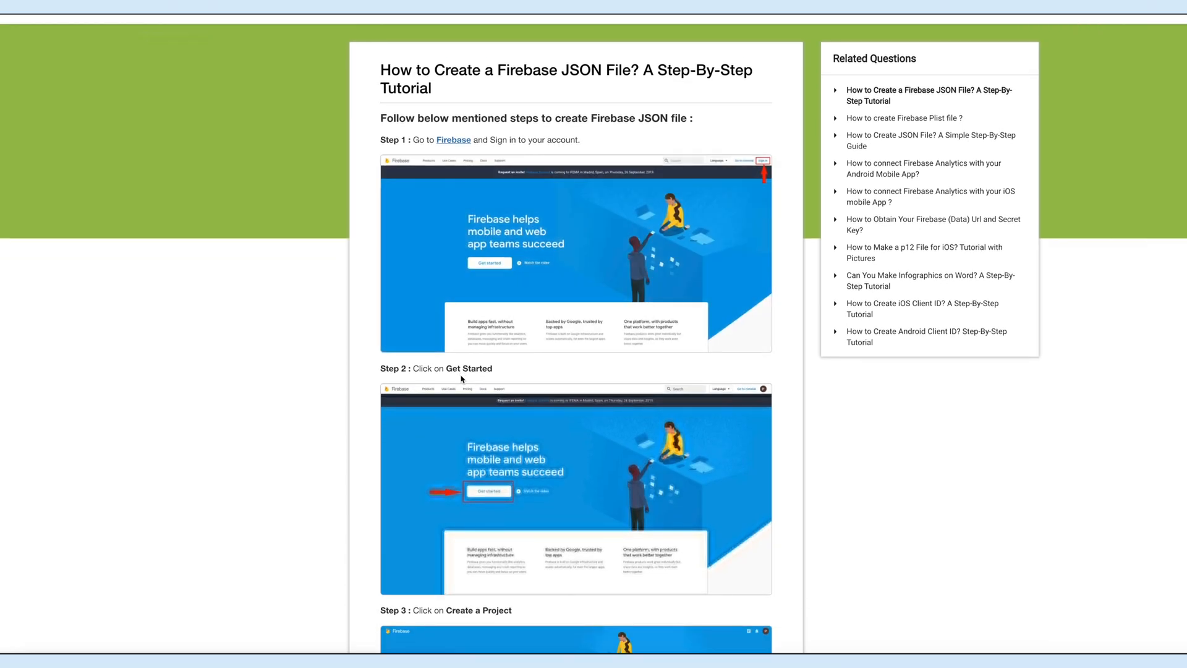
Step: Scroll through the Firebase JSON file tutorial
scroll("down", 3)
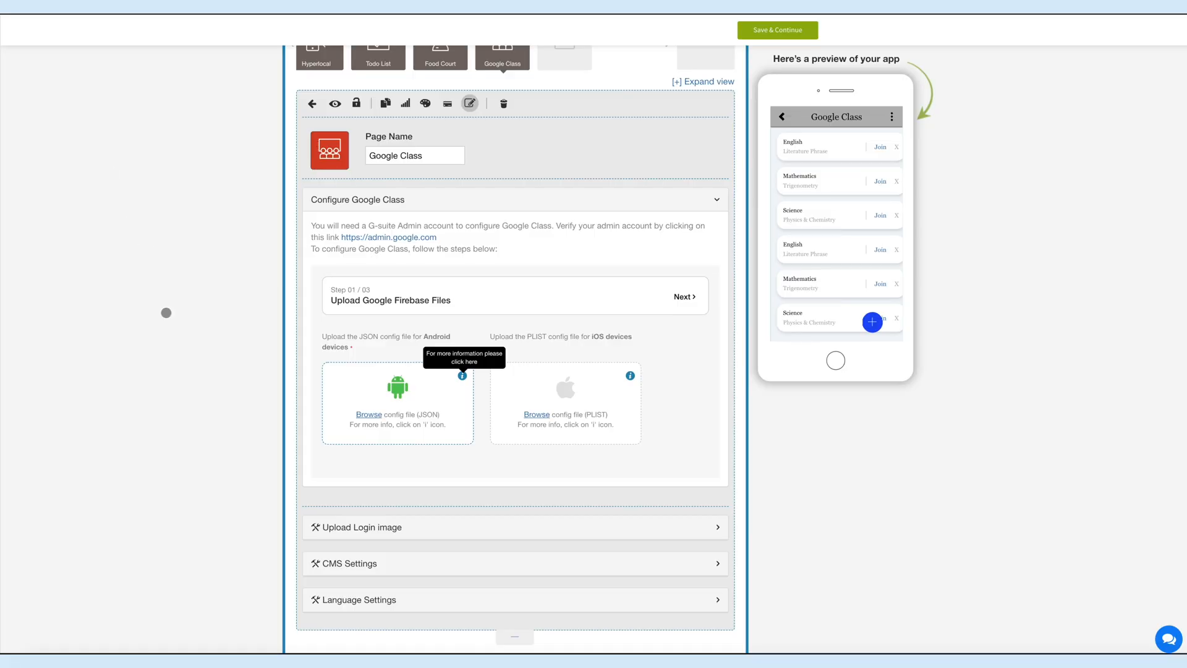
mouse_move(257, 366)
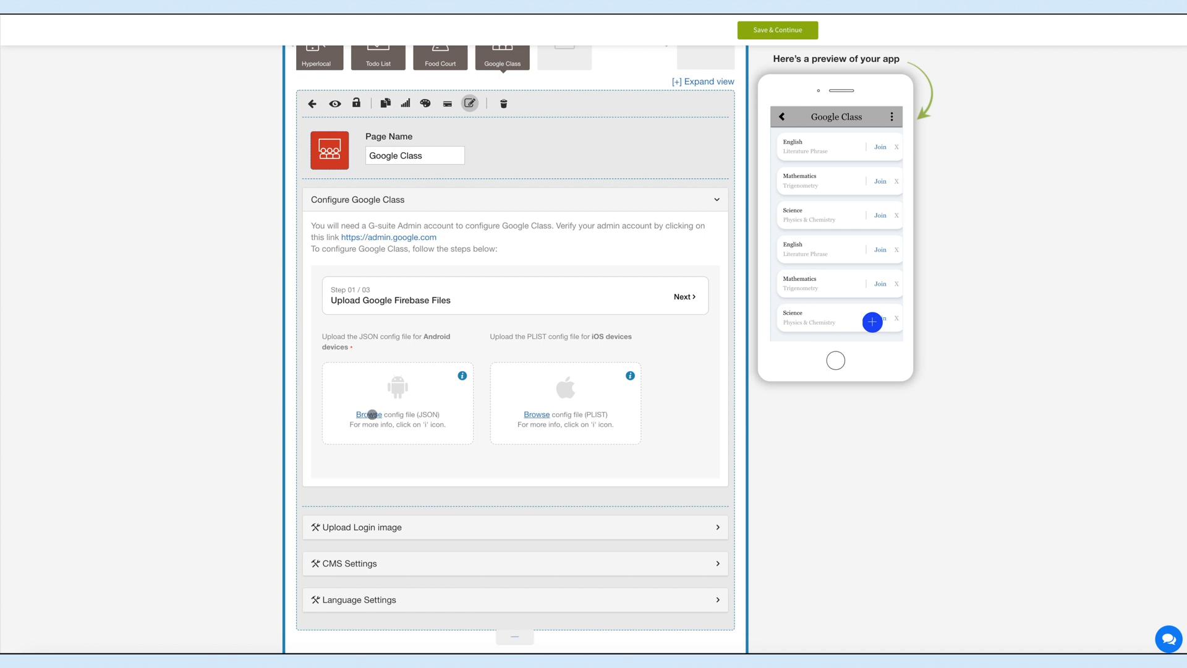
Step: Upload the Firebase JSON file into the Android JSON config slot
left_click(369, 414)
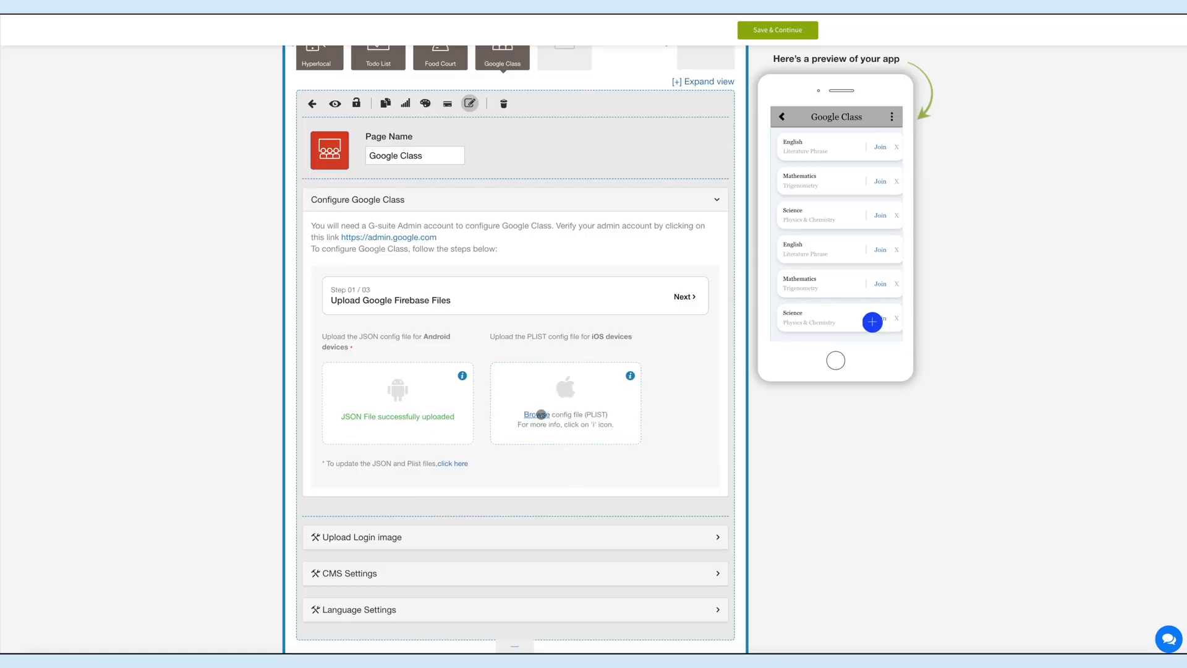
Step: Upload the Firebase PLIST file into the iOS PLIST config slot
left_click(537, 414)
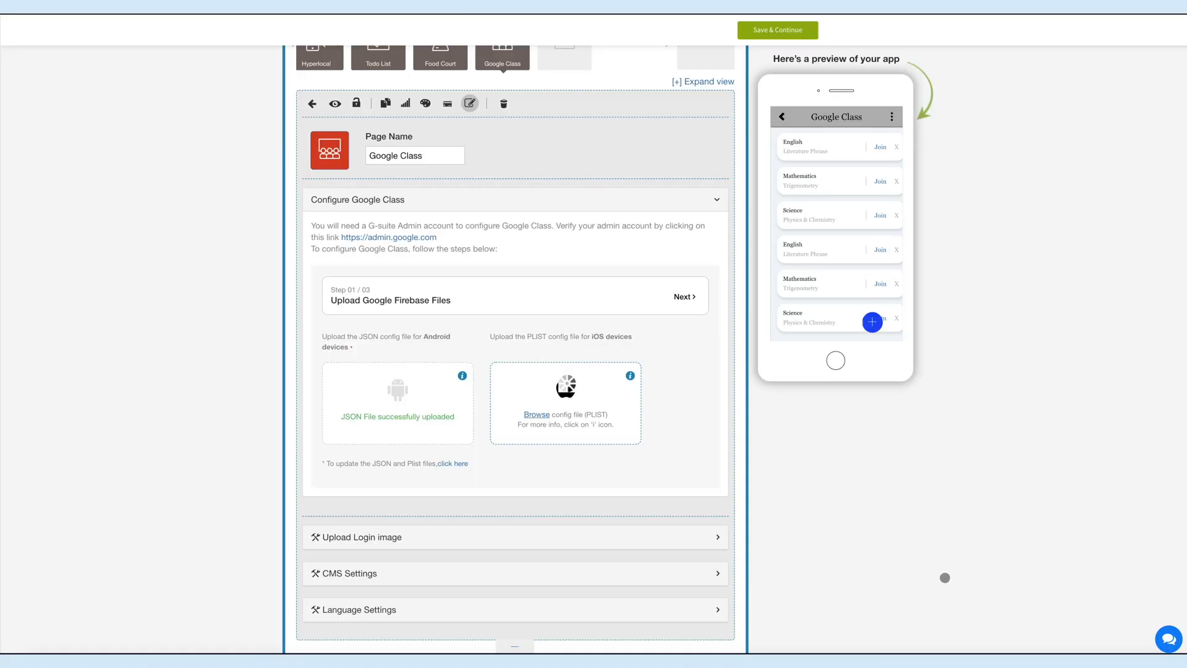
left_click(537, 414)
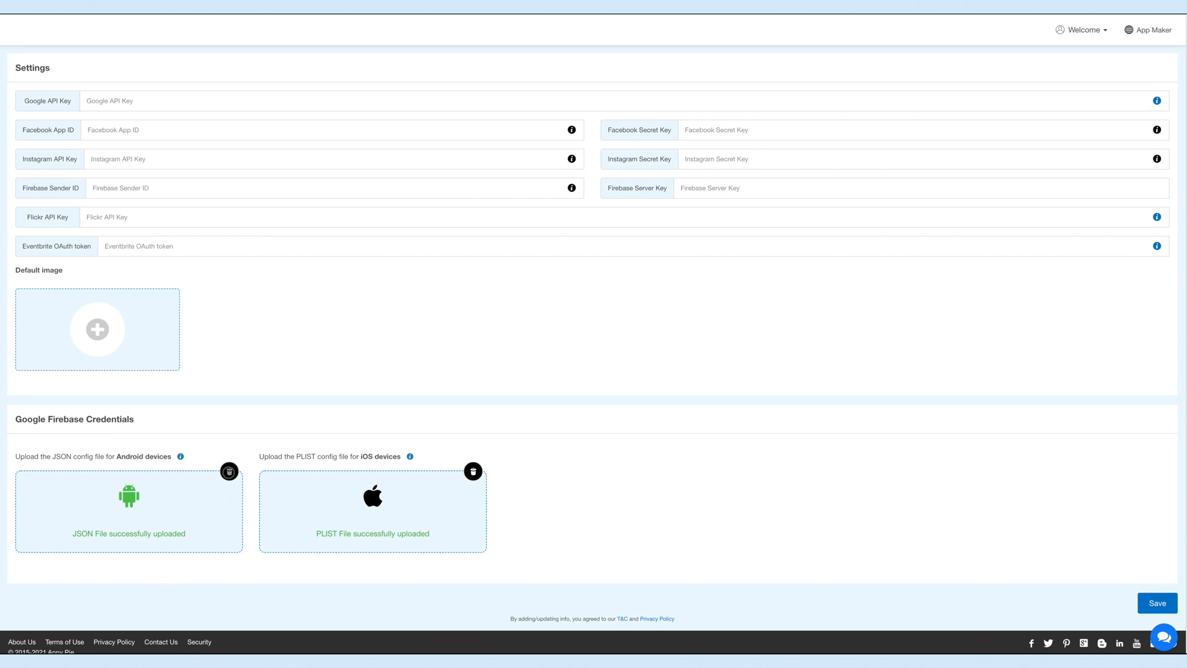
left_click(228, 471)
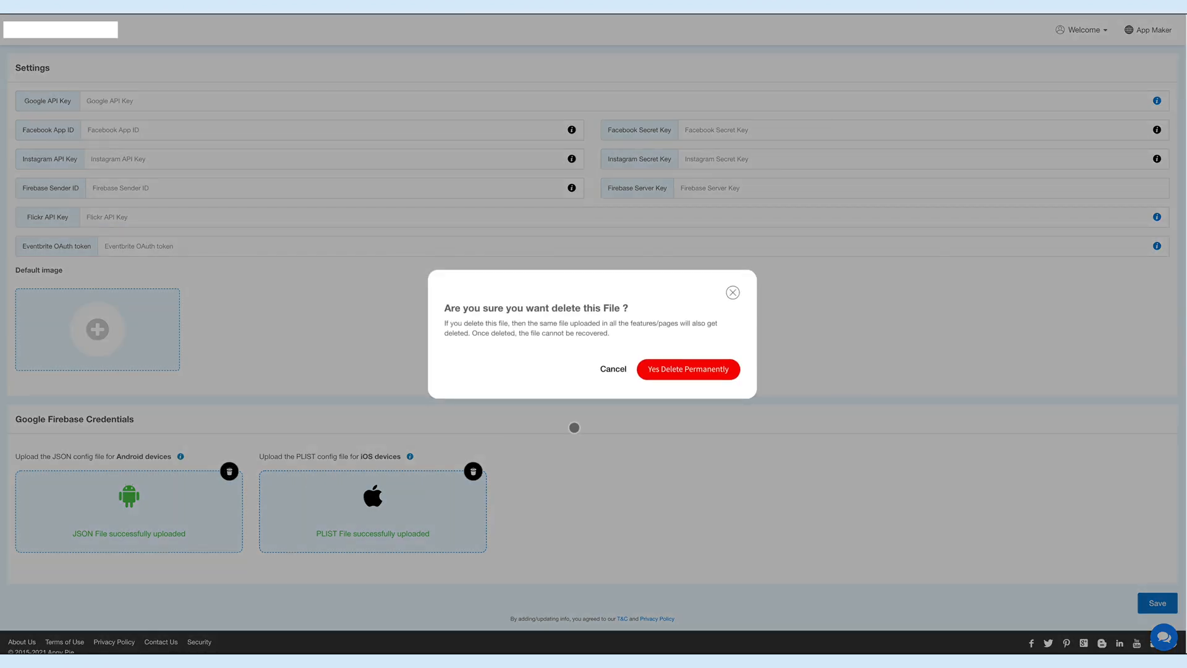
left_click(613, 369)
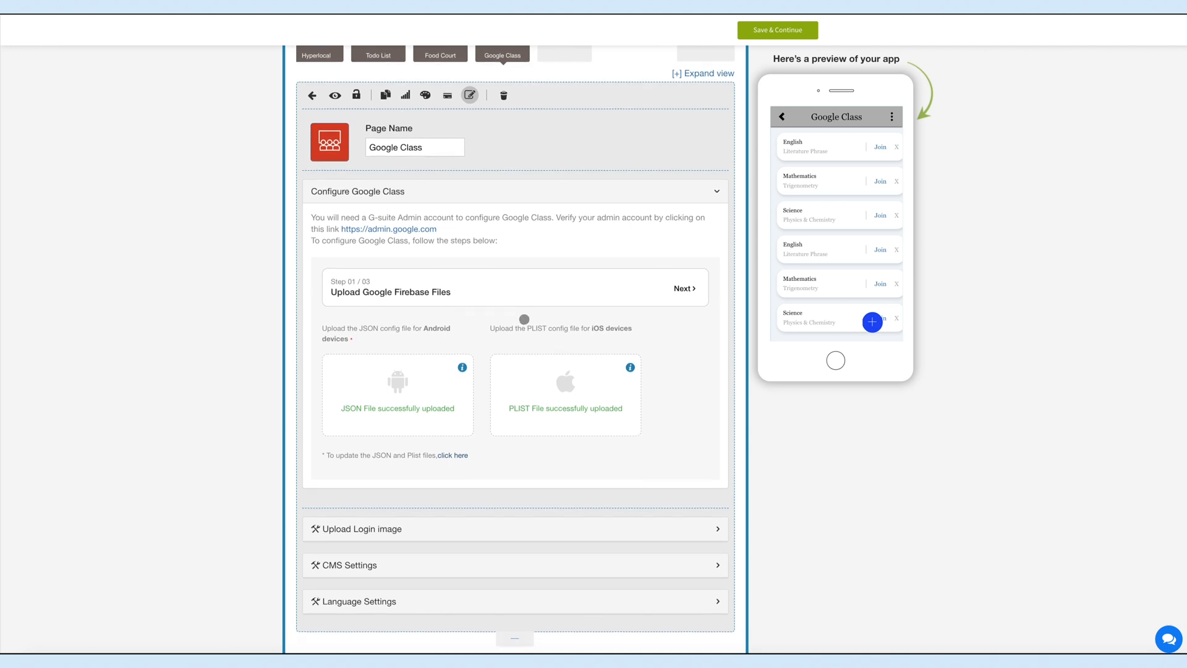
Step: Advance to Google Console credentials and open help on the web client ID and secret
left_click(683, 288)
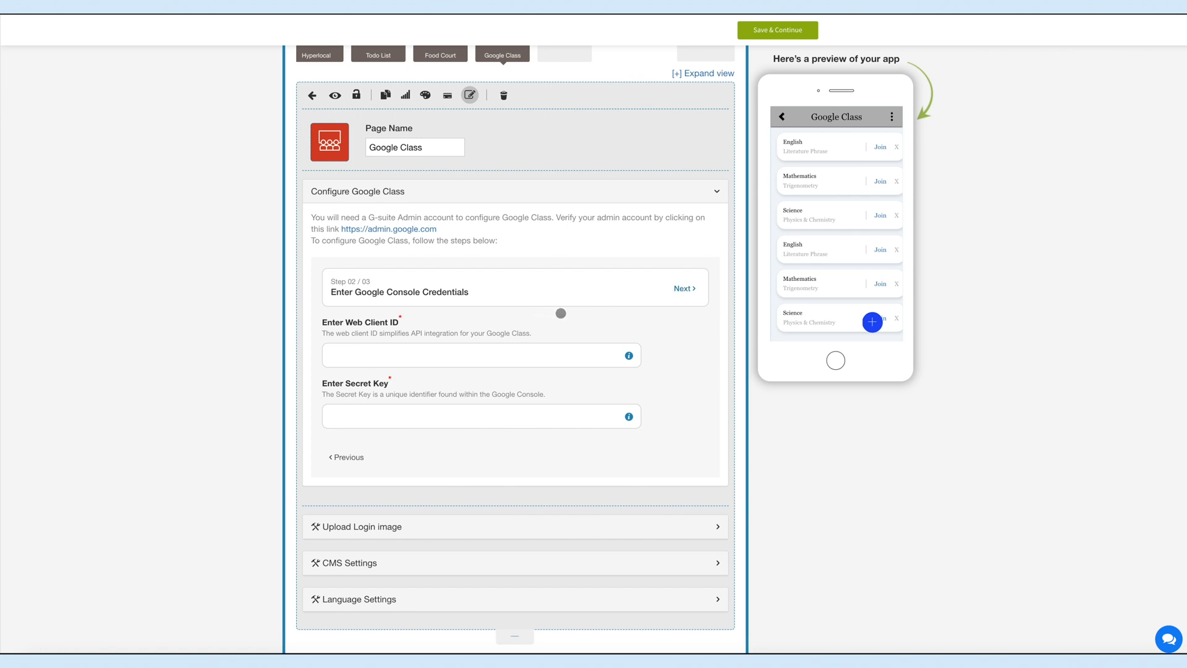
left_click(482, 355)
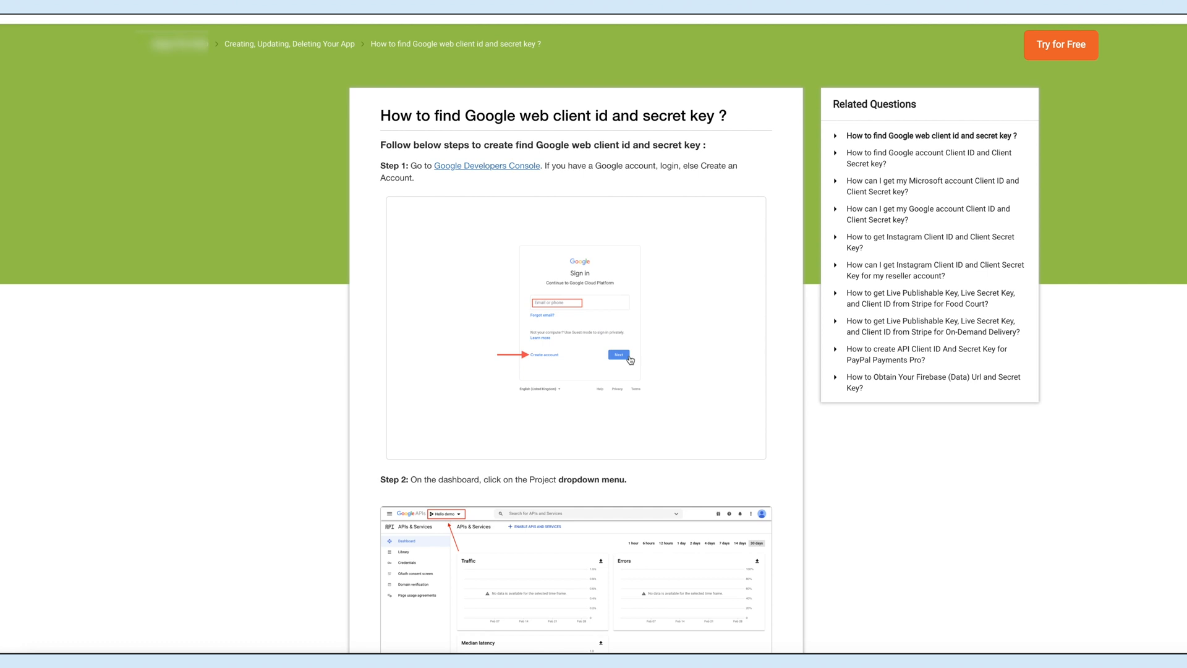
Step: Read the help article, then enter the web client ID and secret key
scroll("down", 3)
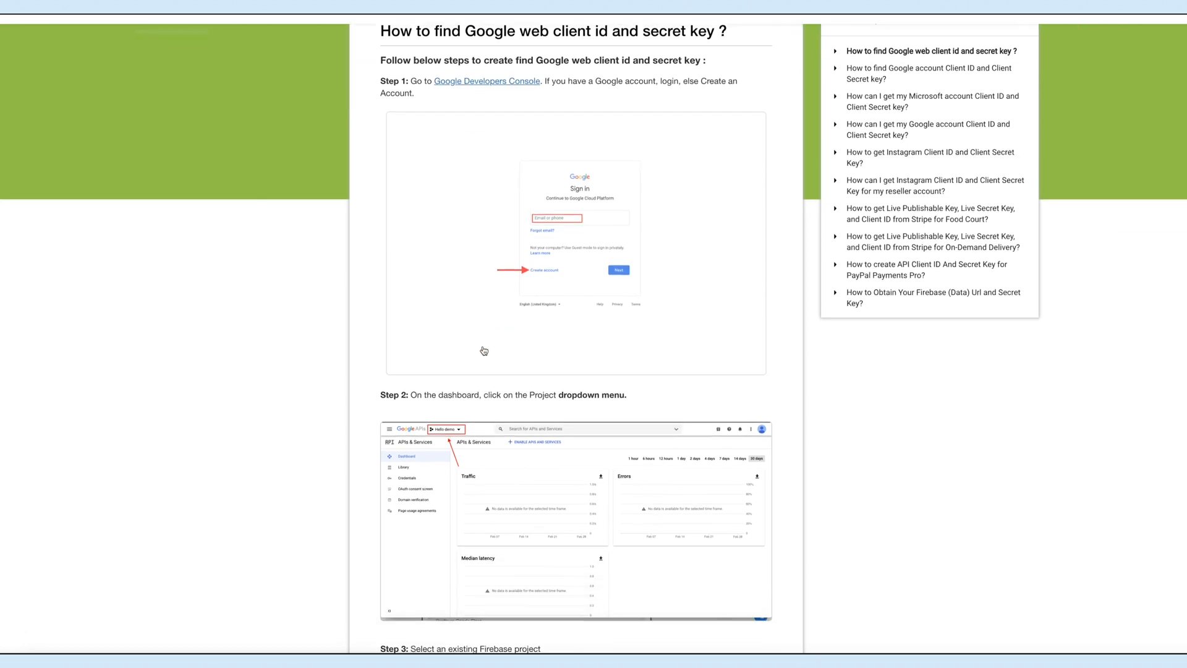
scroll("down", 3)
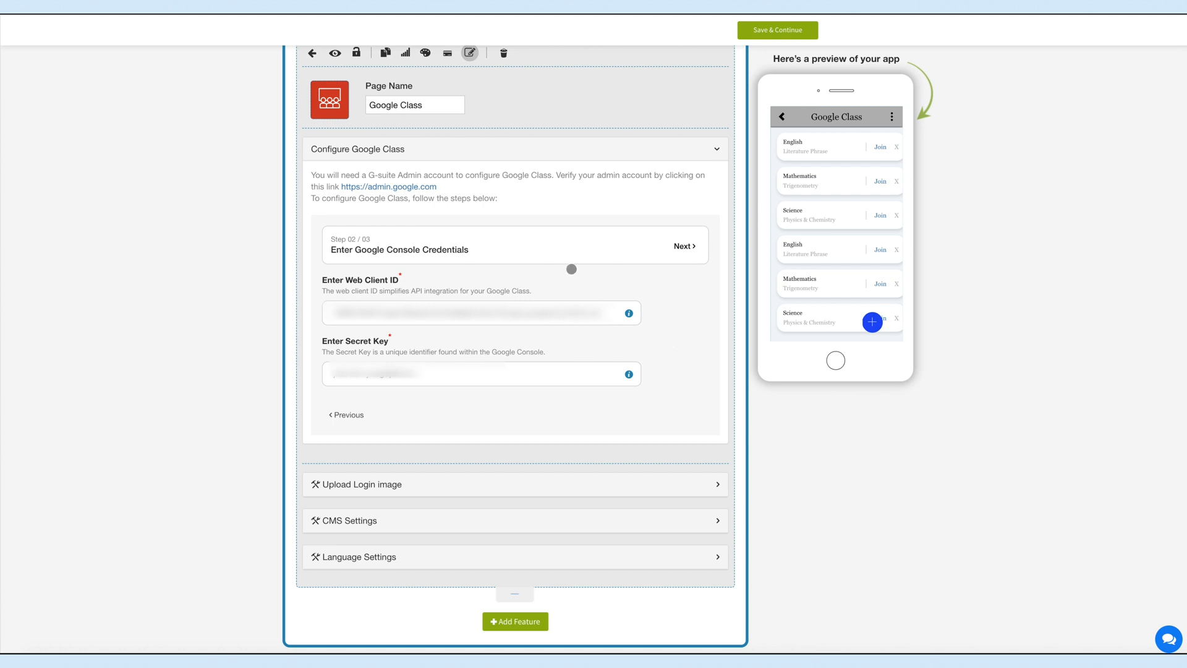
Step: Advance to Step 03/03 and launch the G-Suite Connect sign-in
left_click(684, 245)
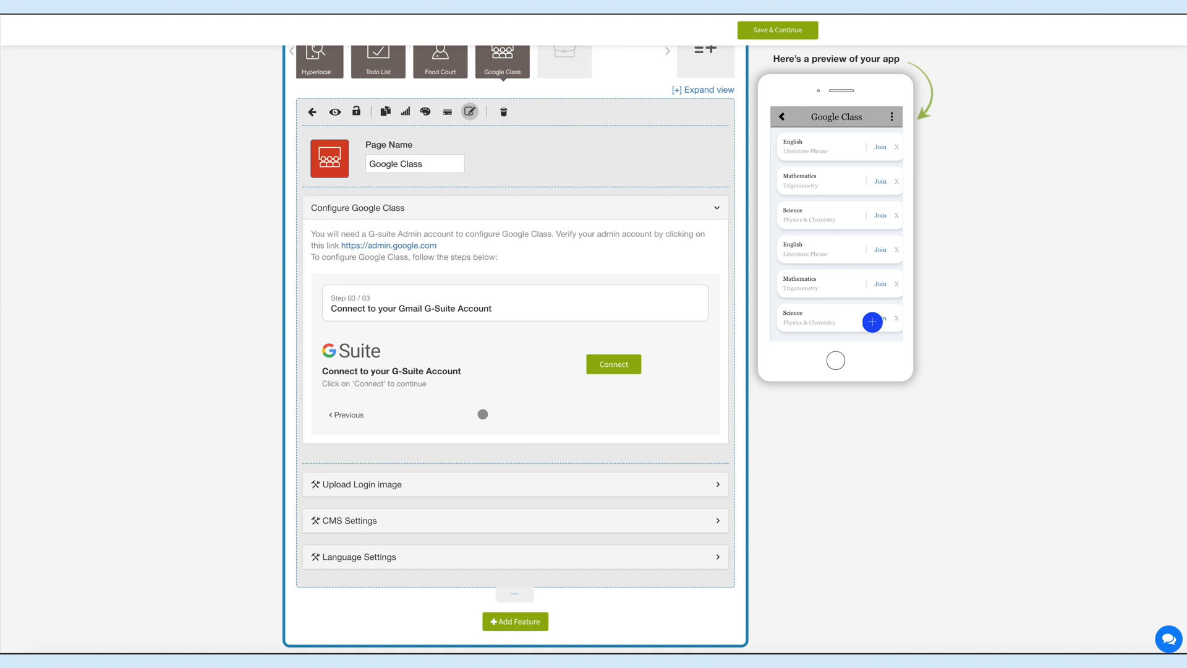
left_click(614, 366)
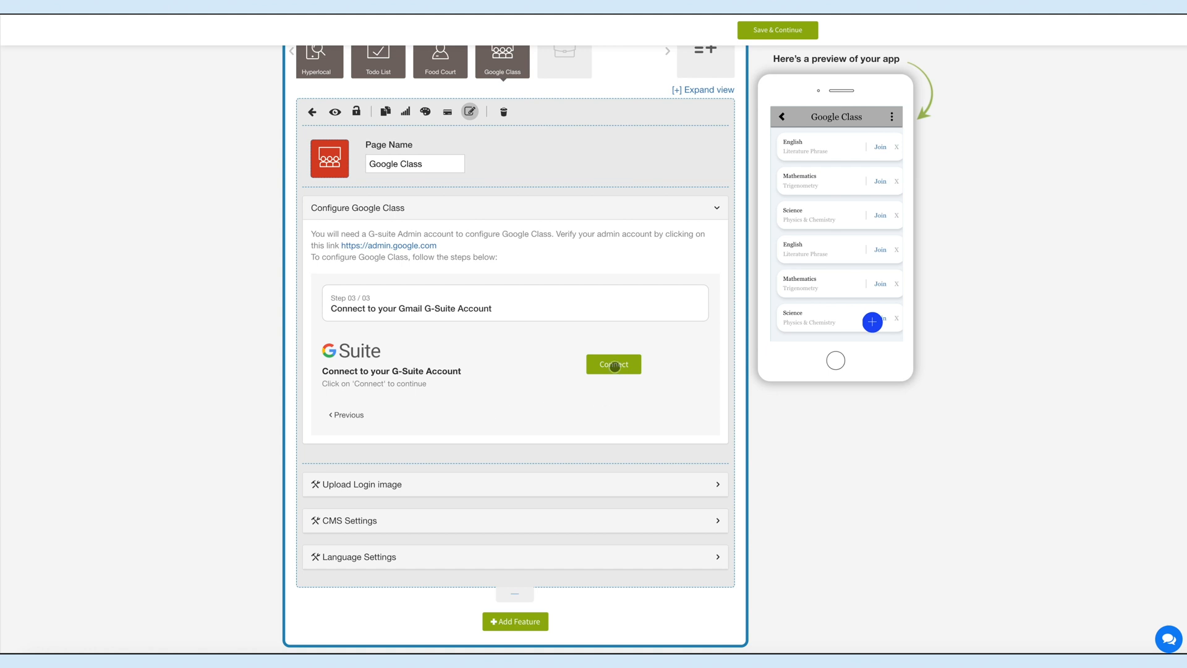
left_click(614, 364)
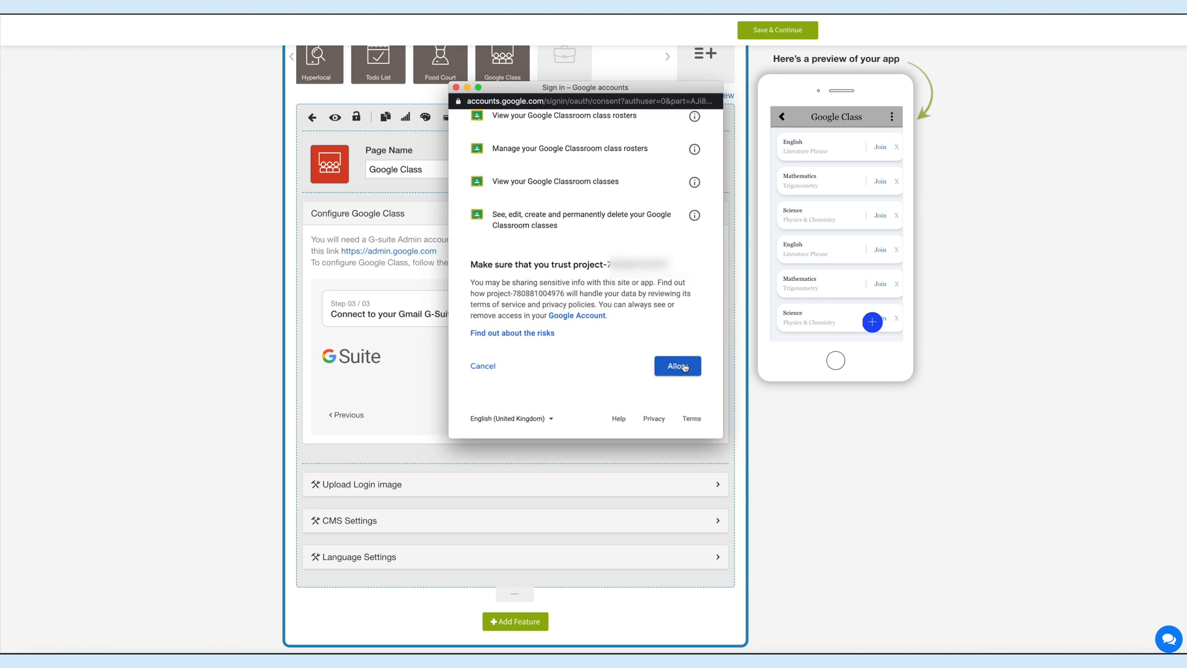
Step: Allow Google Classroom permissions in the sign-in consent window
left_click(677, 366)
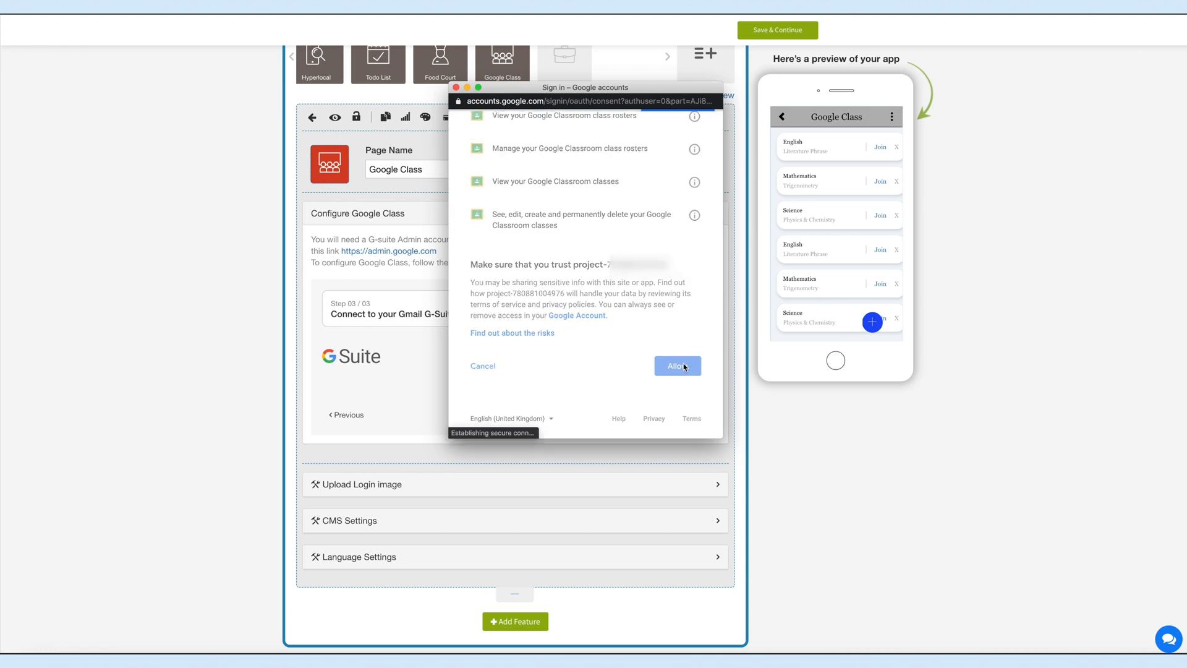
left_click(677, 365)
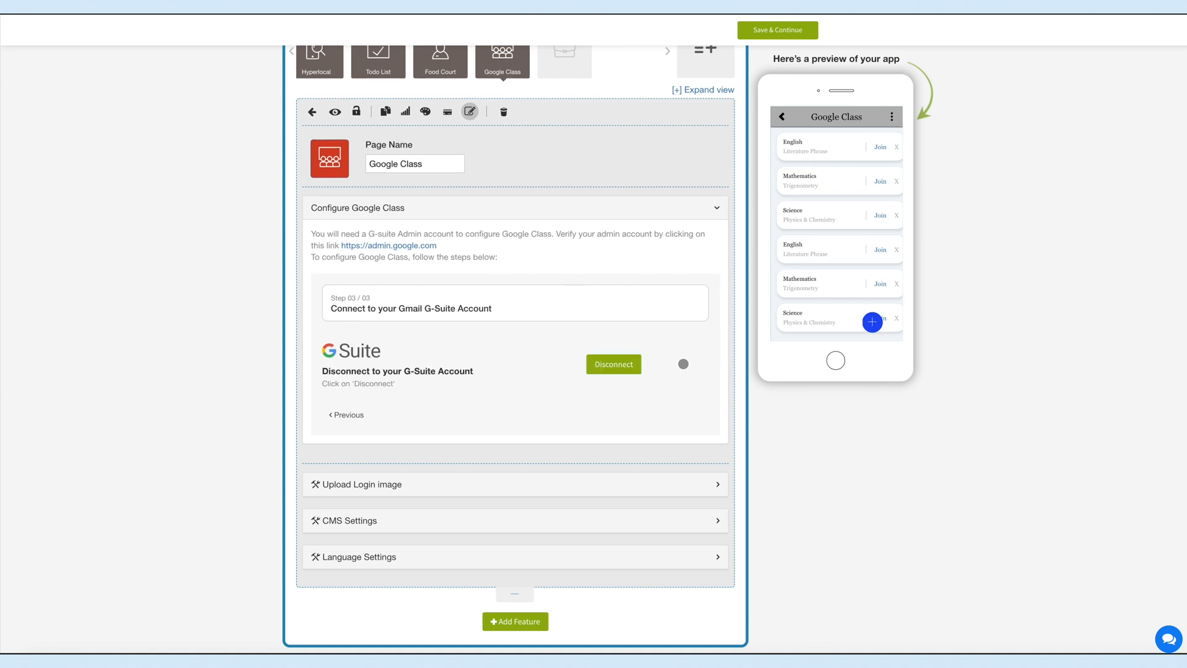
mouse_move(400, 395)
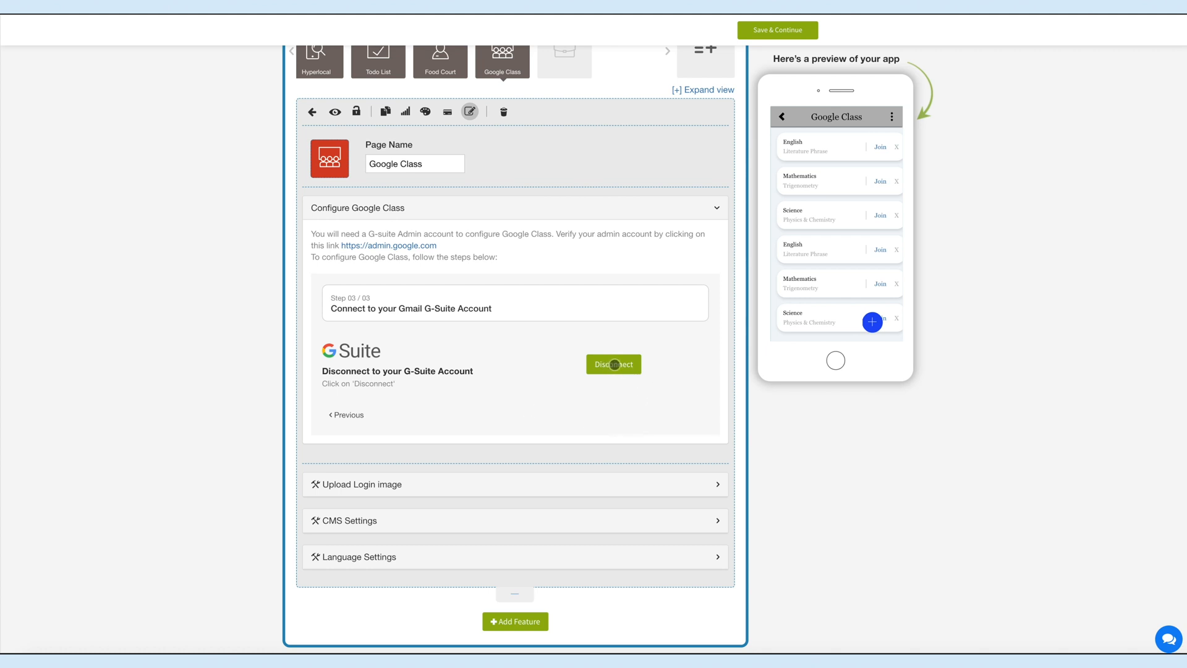
Step: Create class '1', section A, subject Mathematics, room 2 in Google Classroom
left_click(613, 364)
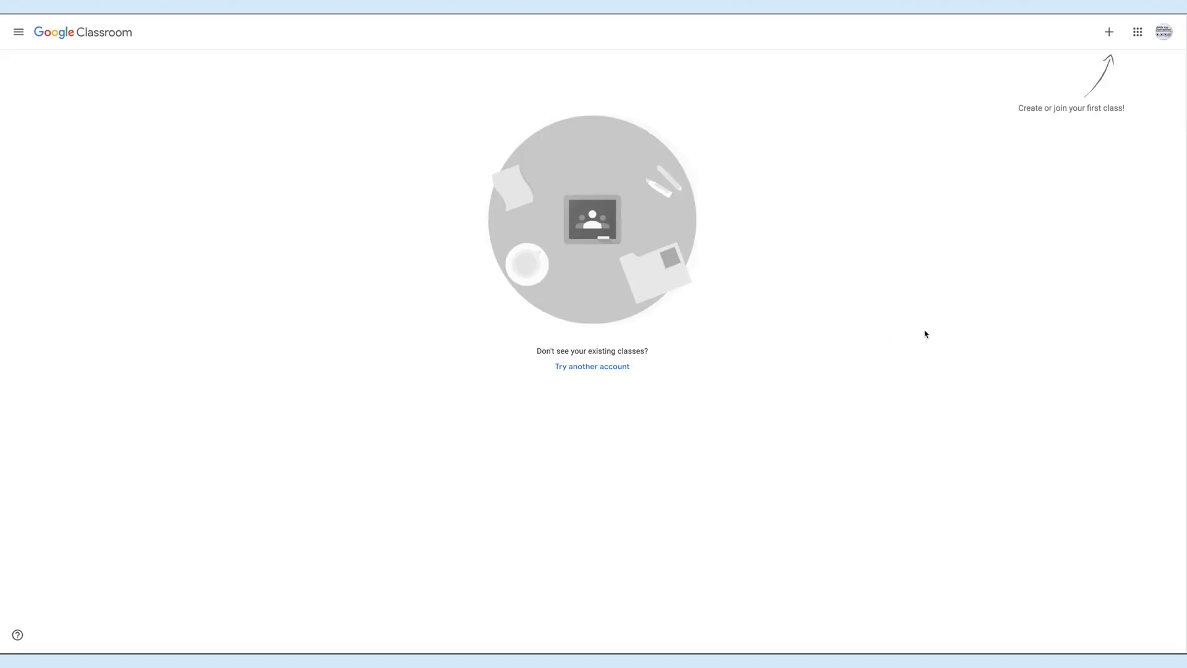
mouse_move(973, 277)
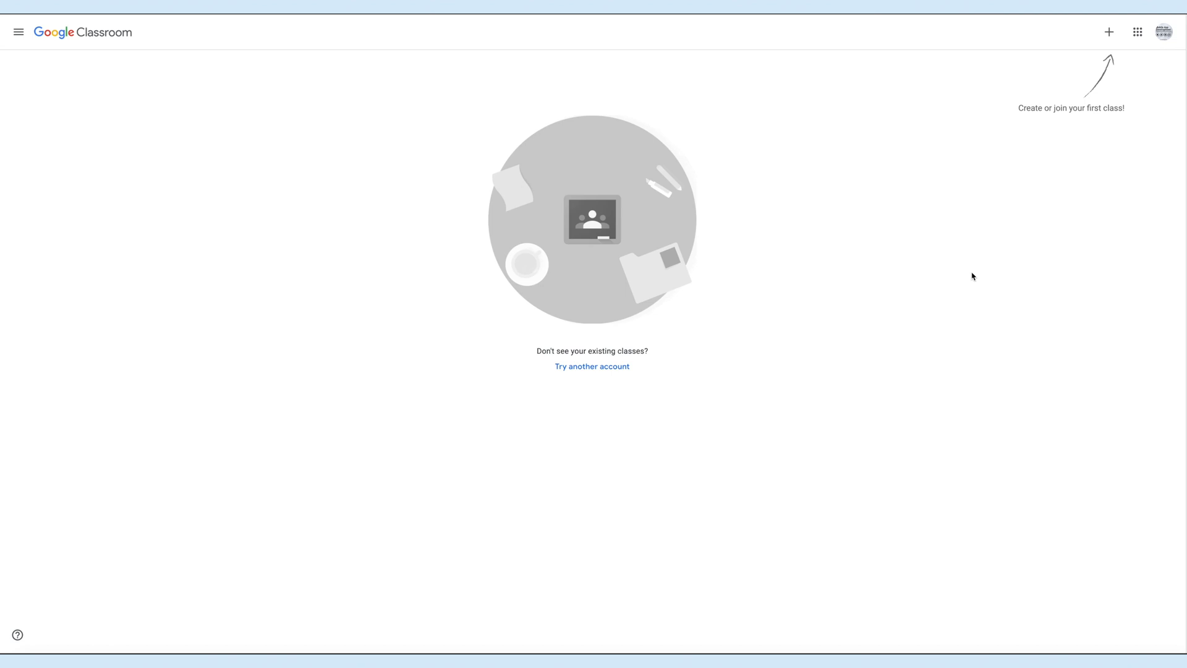
mouse_move(1147, 101)
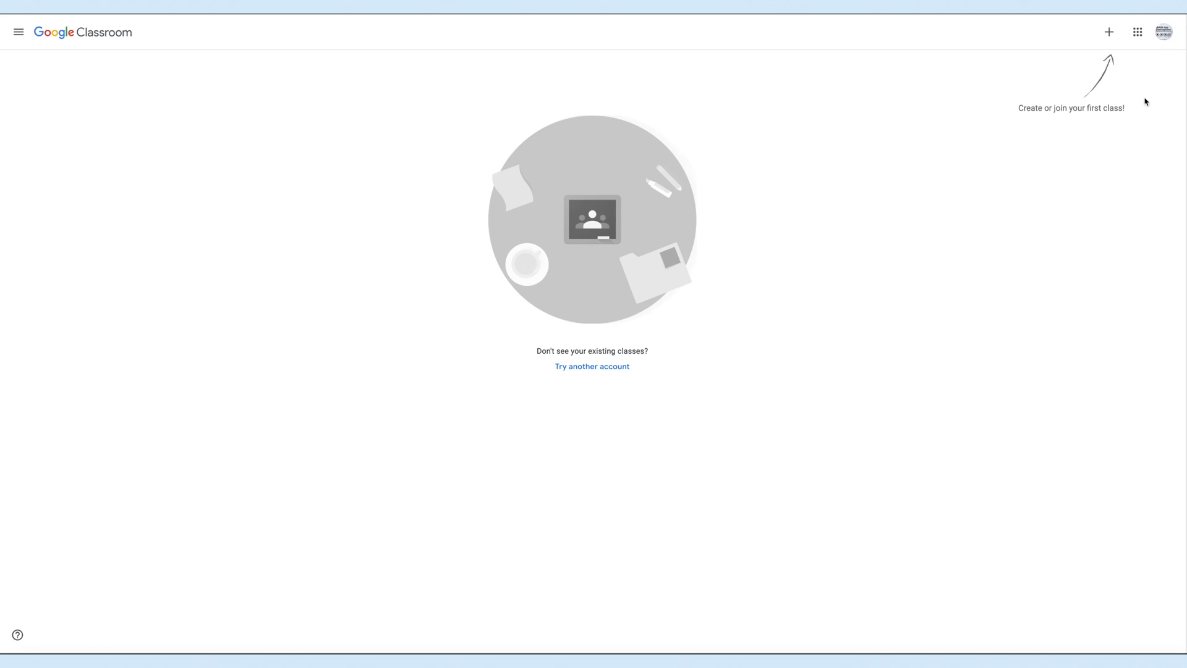
left_click(1109, 32)
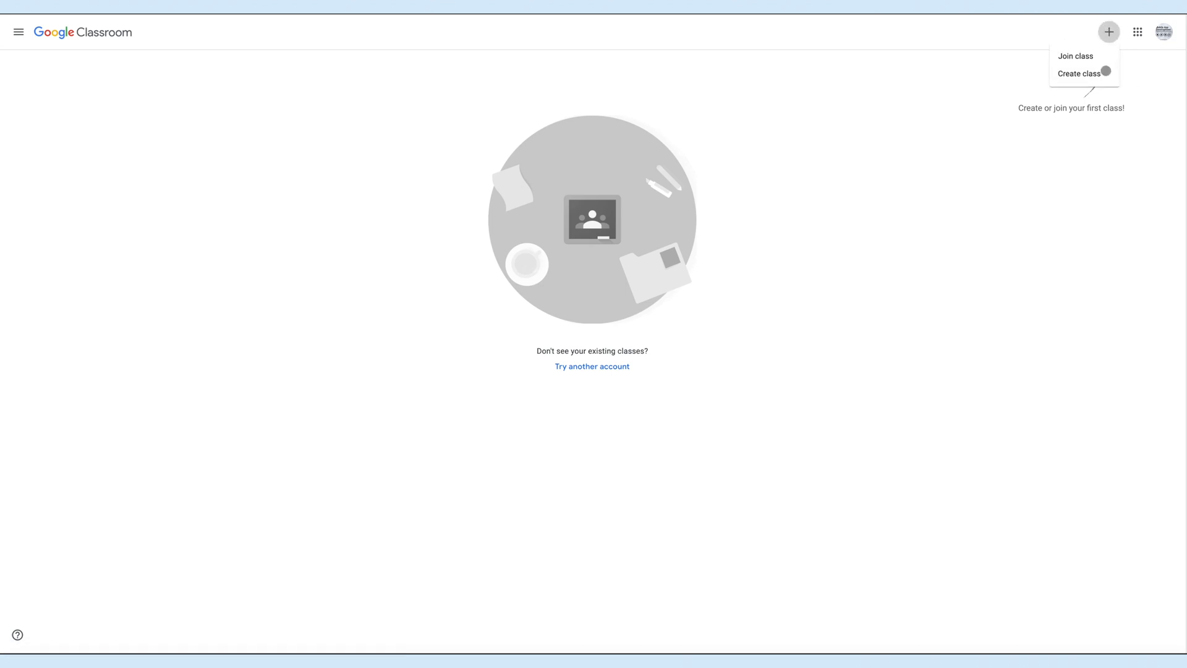
left_click(1081, 73)
type("A")
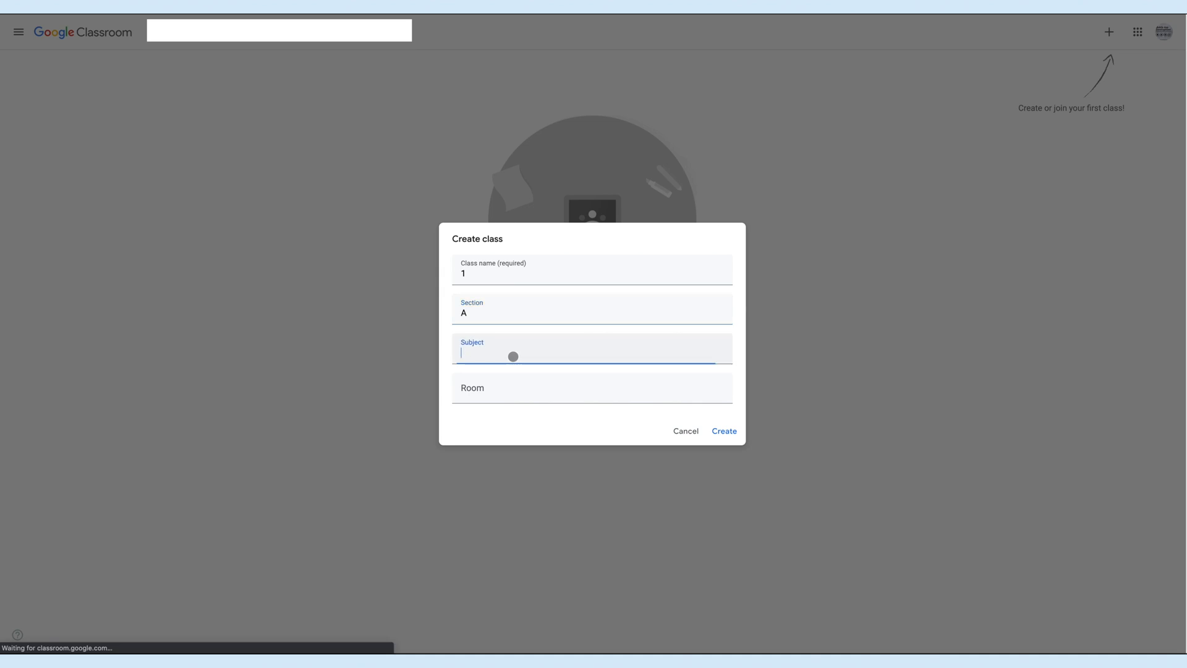
left_click(724, 431)
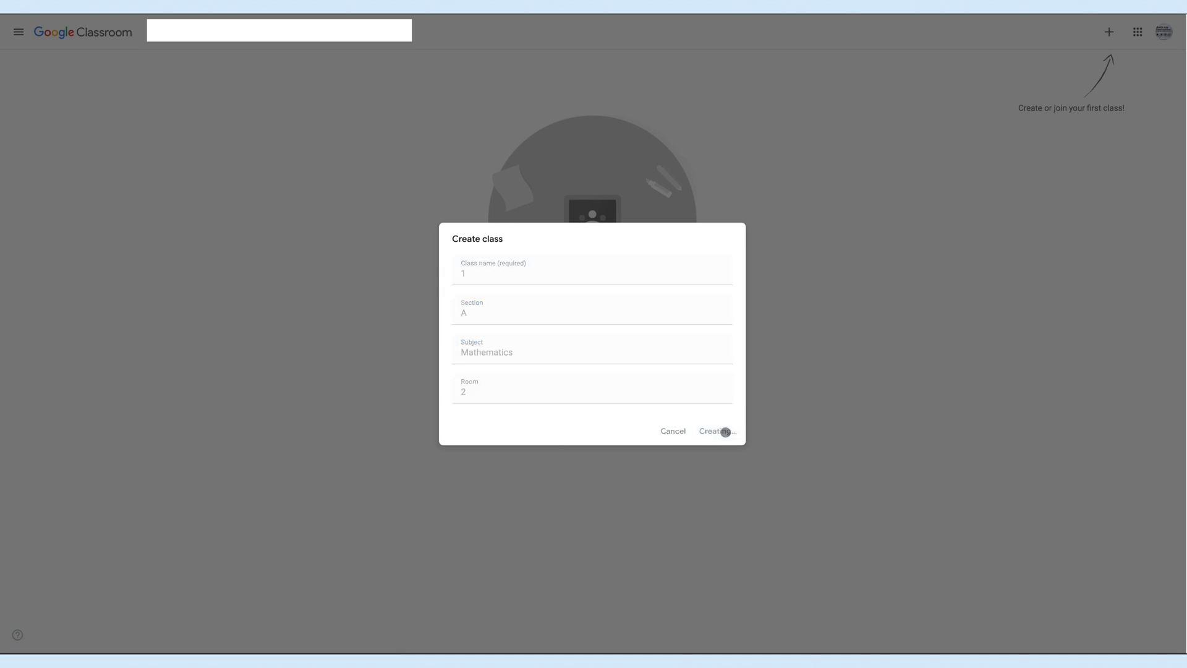
left_click(717, 431)
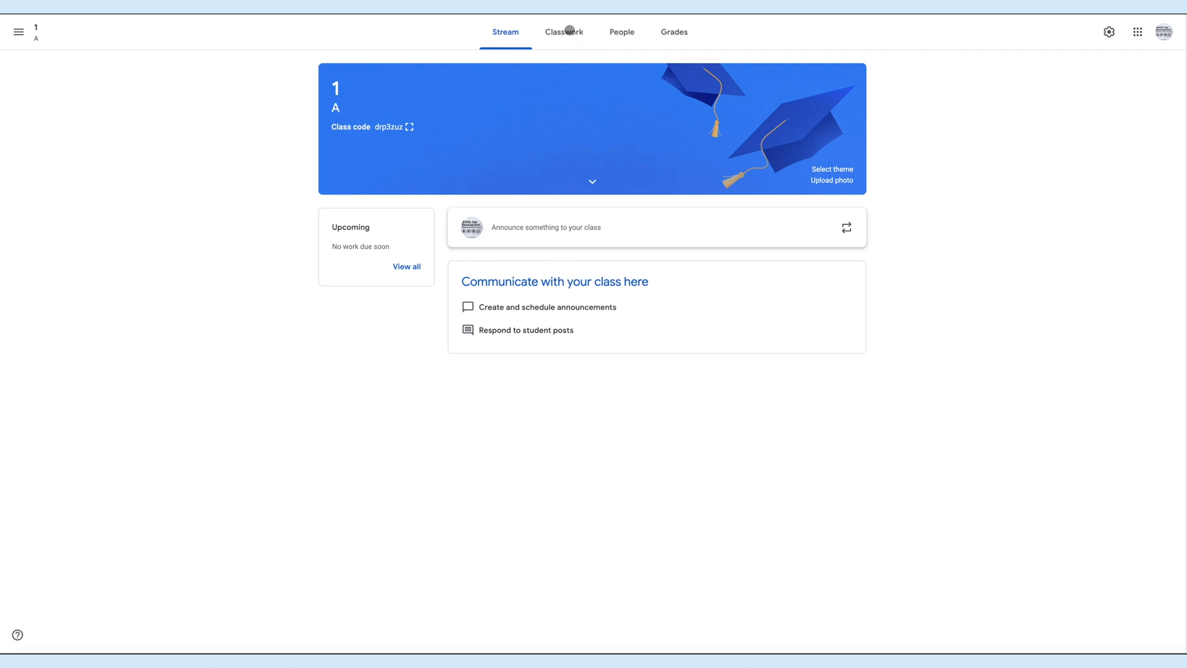
Step: Review the new class's Classwork page and its list of classwork types
left_click(564, 32)
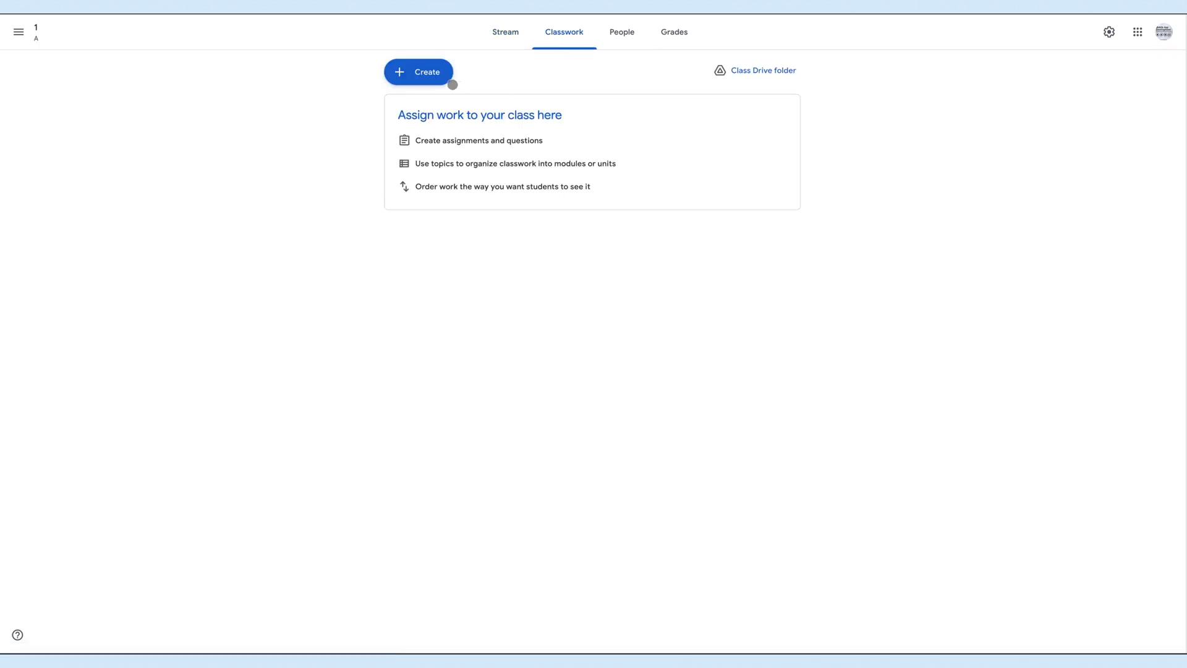
left_click(418, 71)
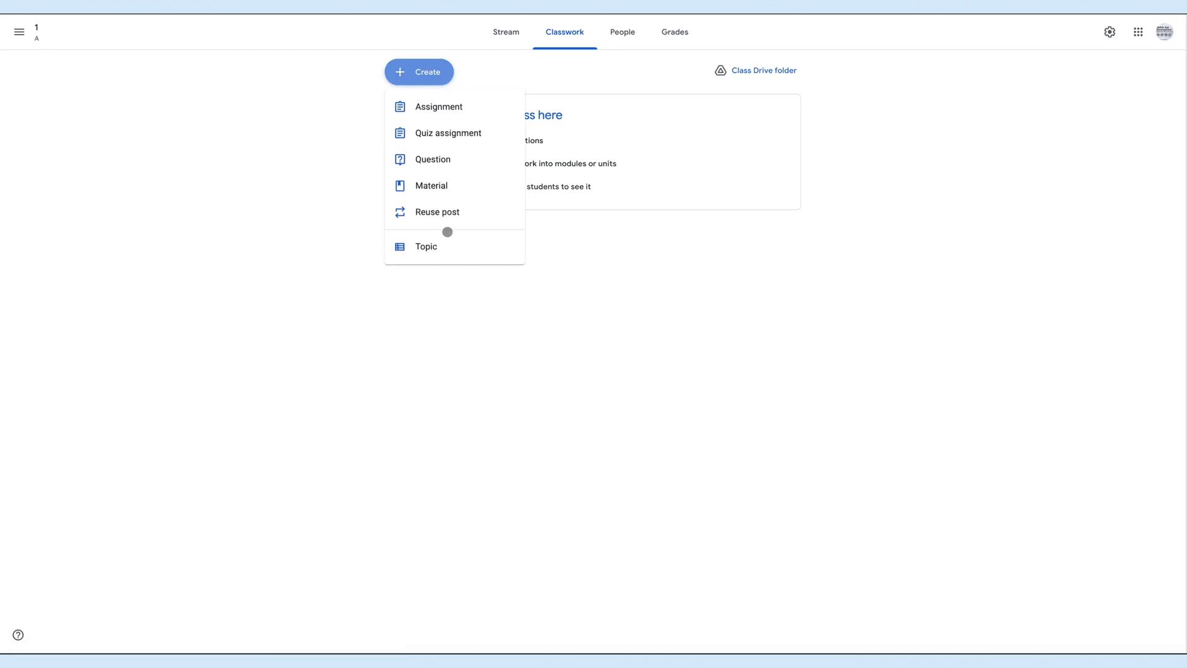
left_click(539, 250)
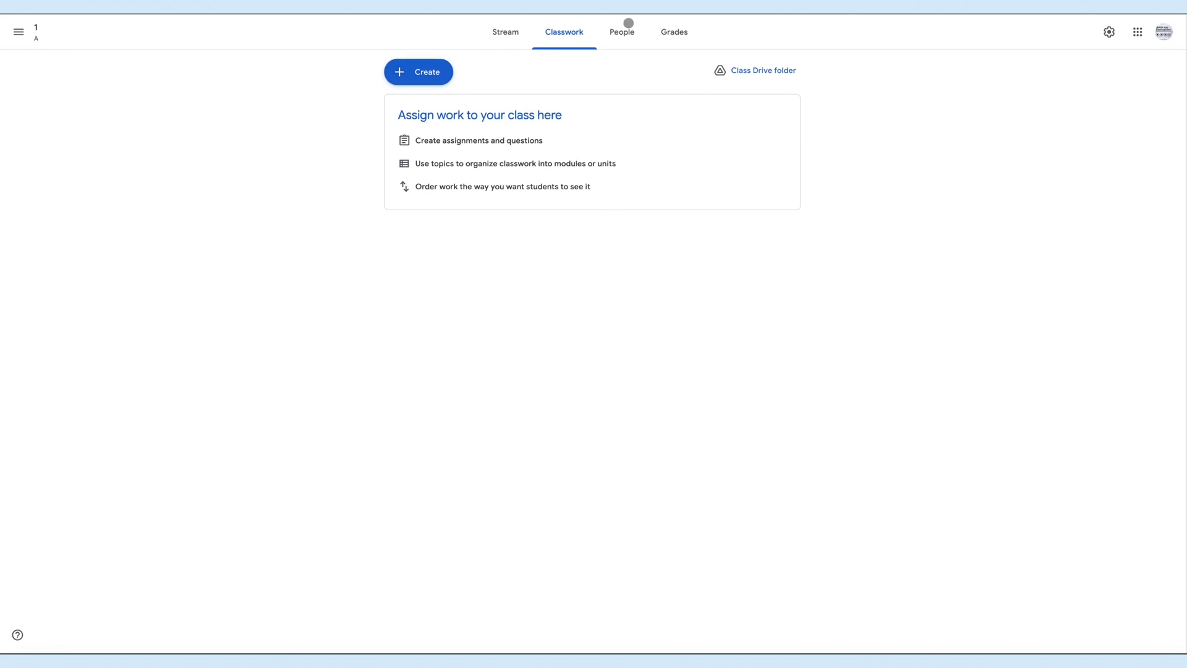
Step: Check the People list (one teacher, no students), then return to the Google Class setup page
left_click(621, 32)
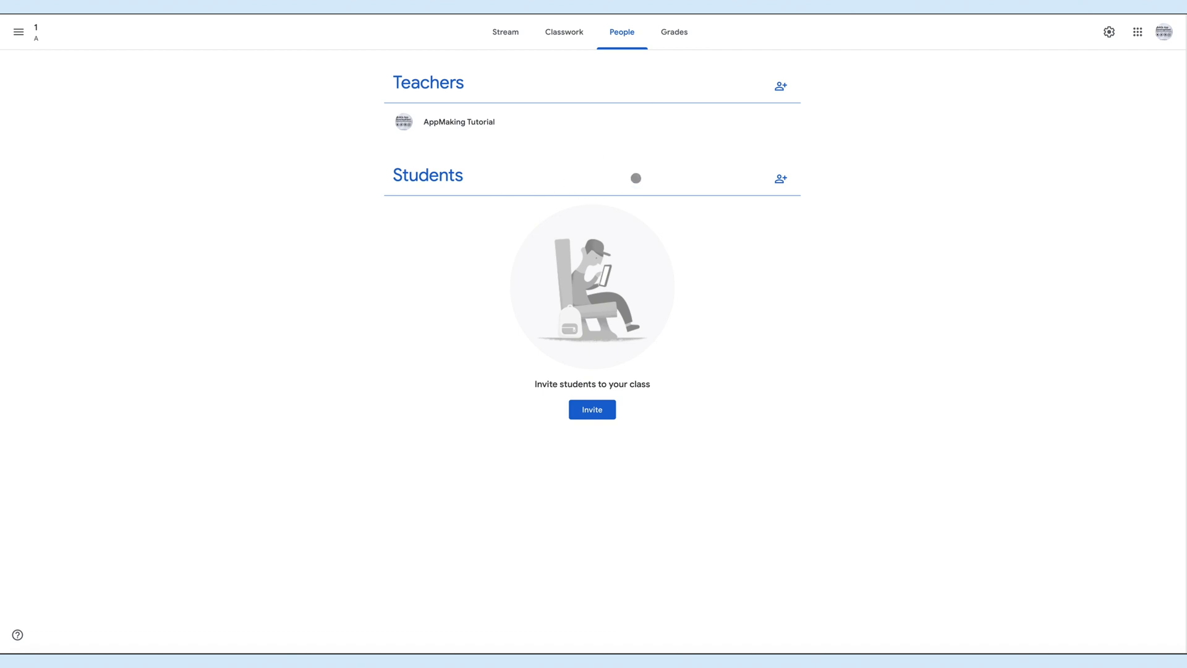
left_click(781, 86)
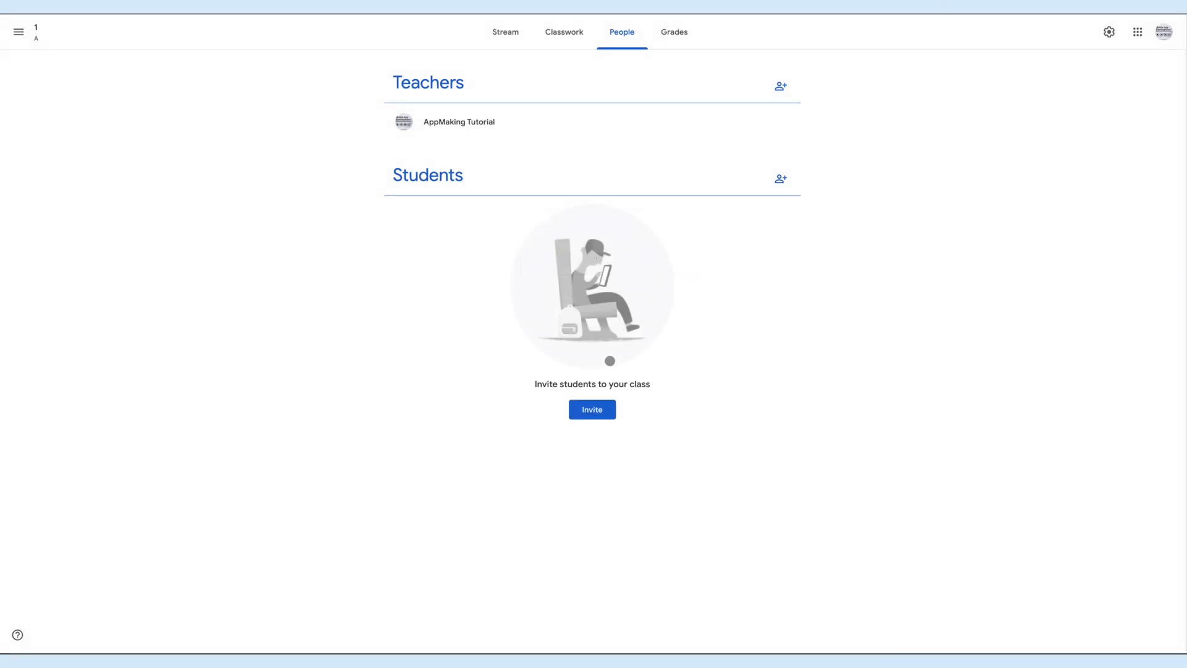
left_click(674, 32)
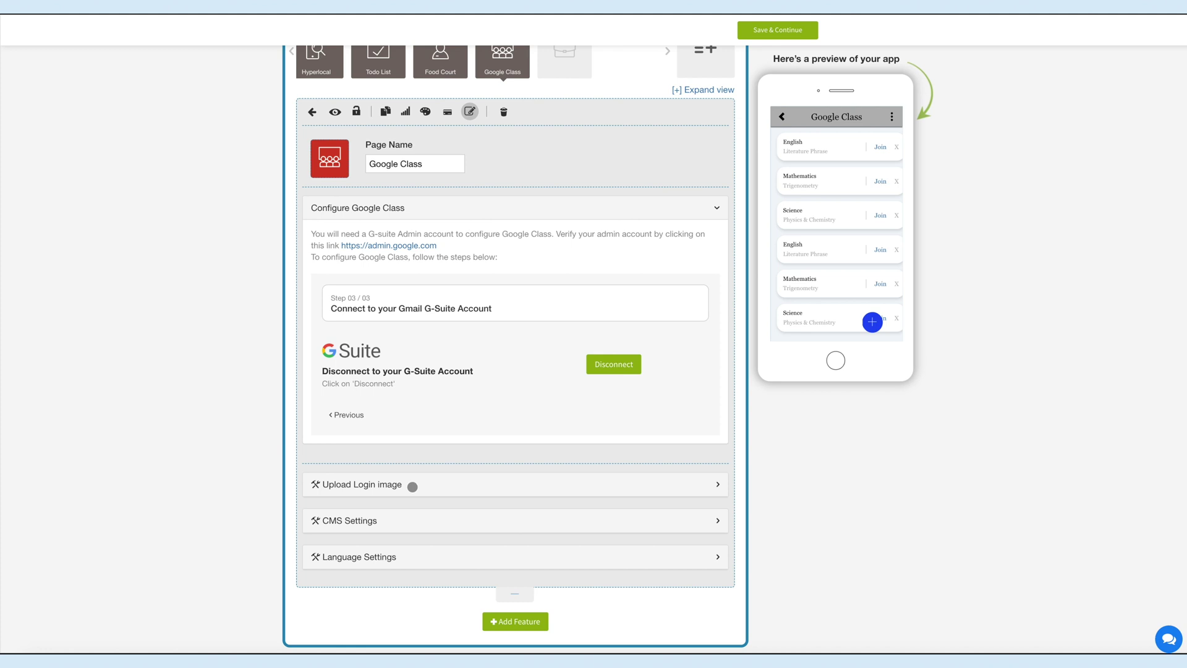
Step: Expand the Google Class login image and language text sections and scroll through the language fields
left_click(362, 484)
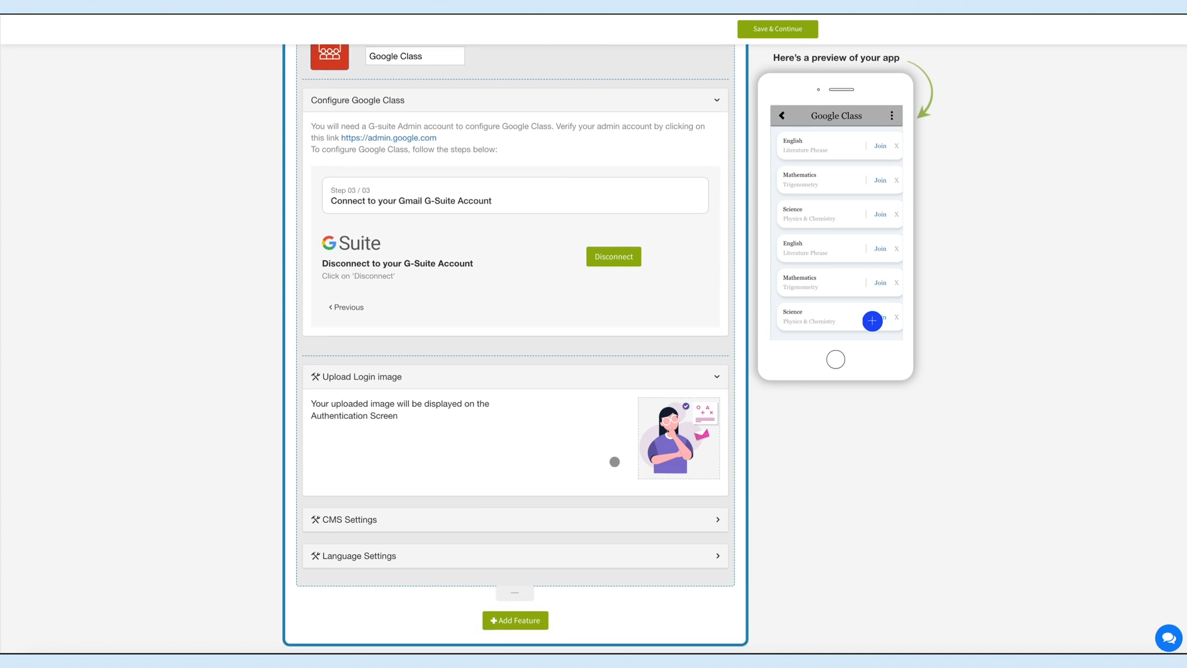
mouse_move(433, 525)
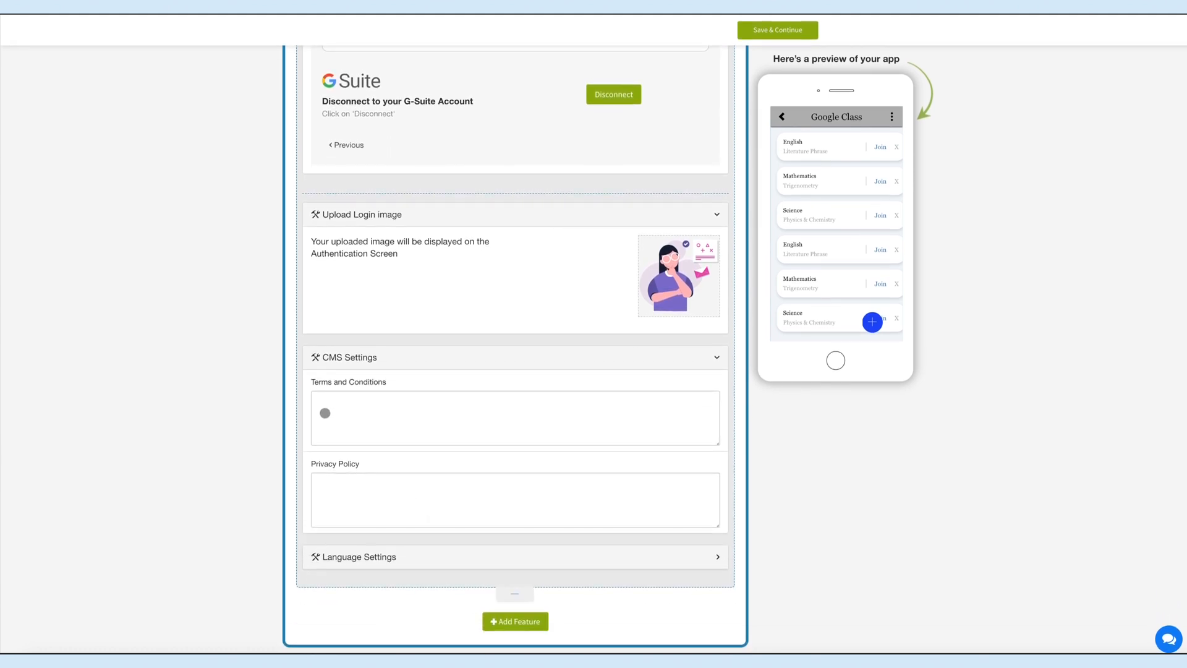
left_click(516, 500)
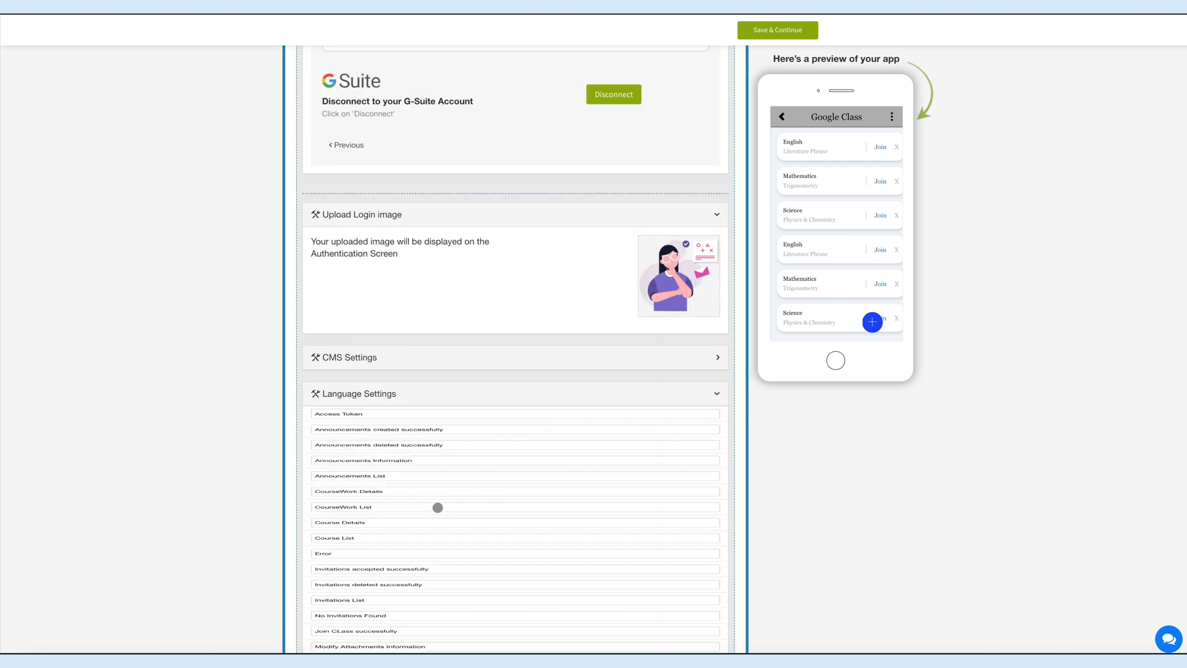
scroll("down", 3)
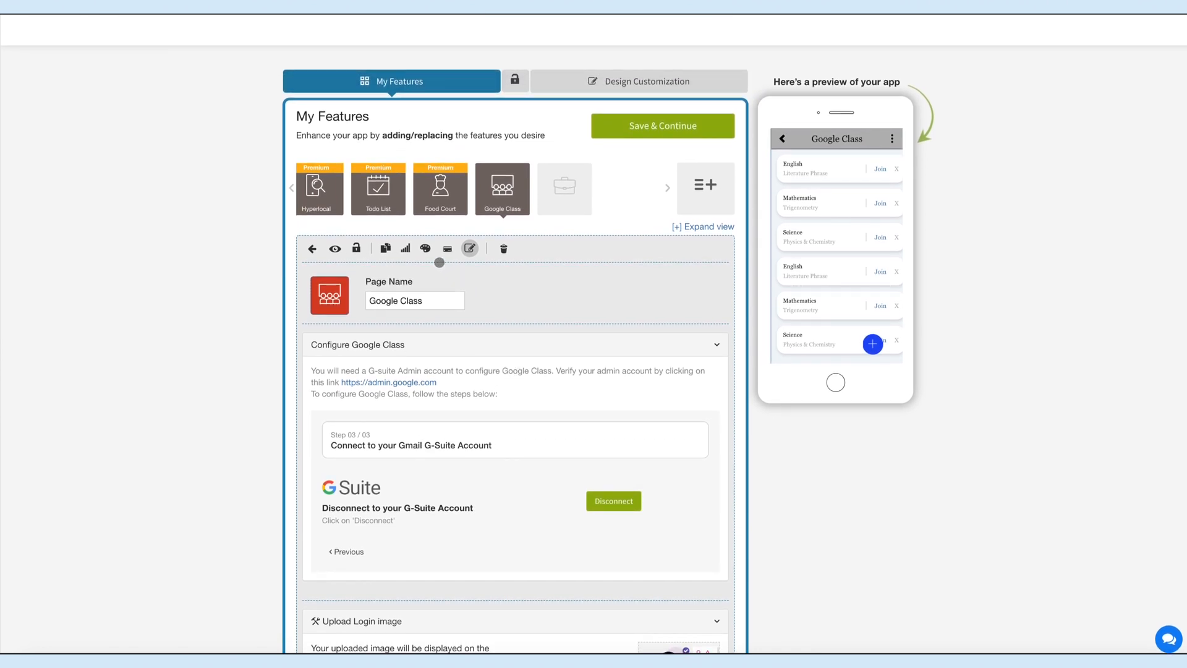
Step: Show the Google Class page's element colours and font sizes under Advance style and navigation
left_click(425, 249)
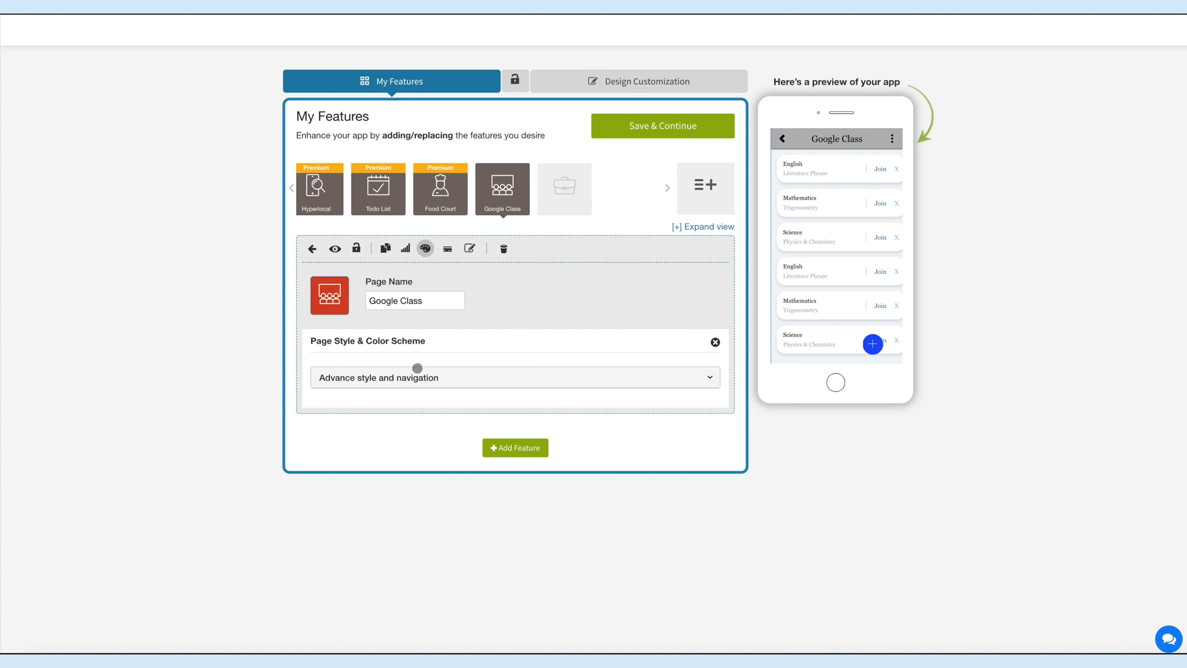
left_click(515, 377)
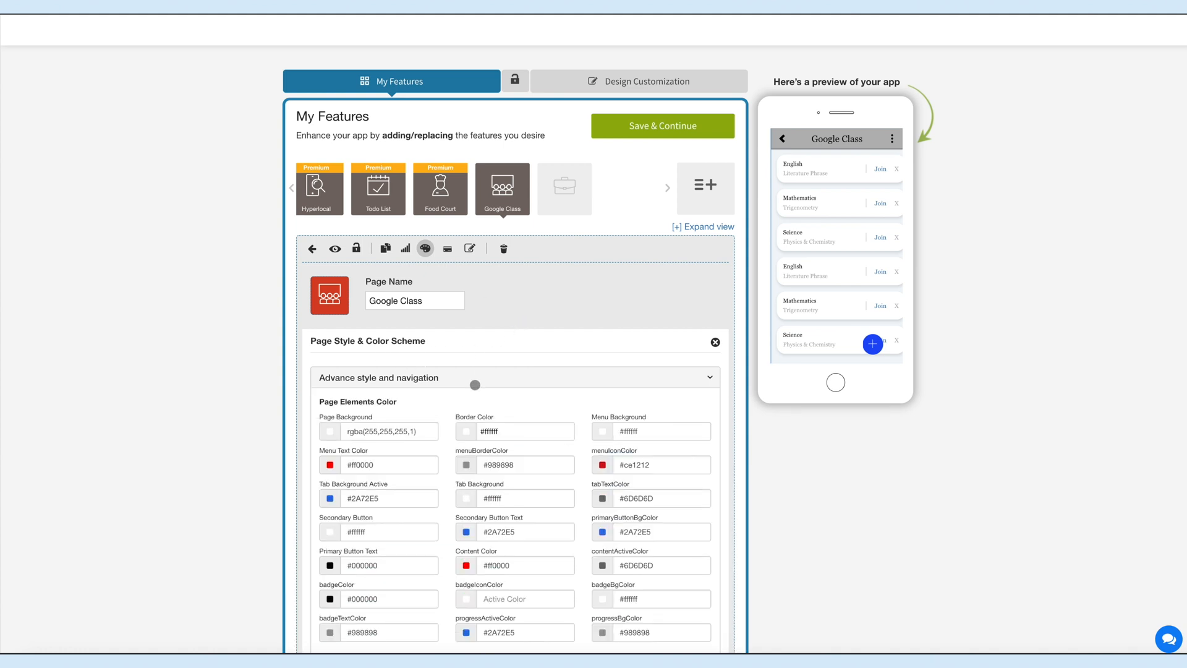
scroll("down", 3)
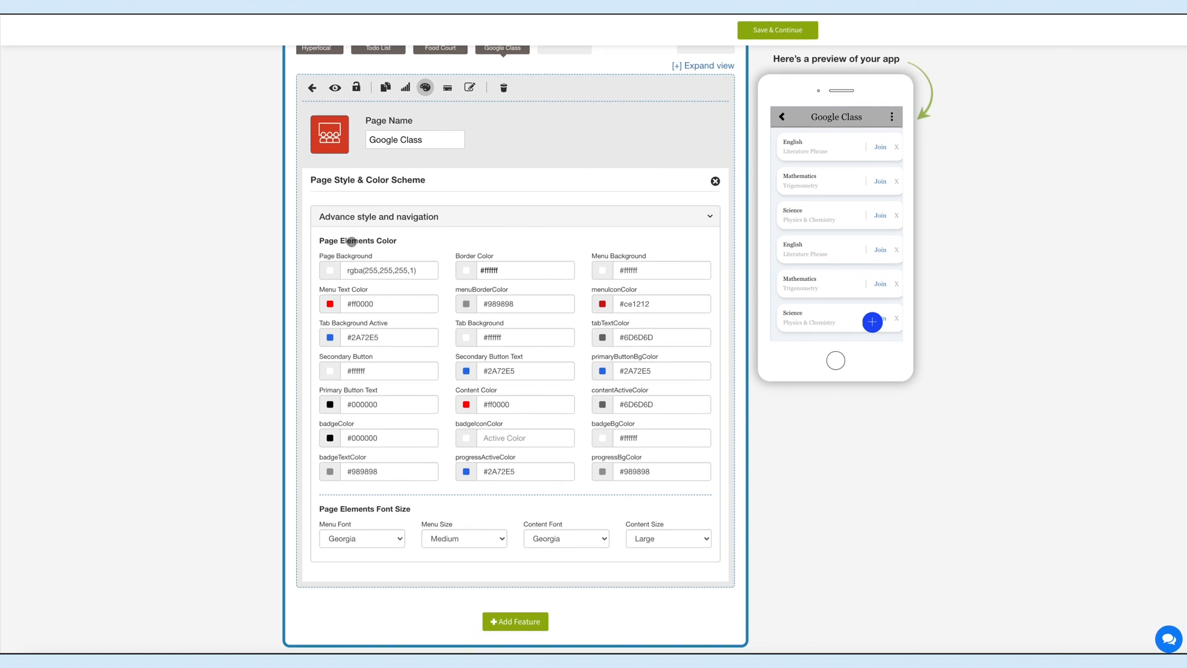